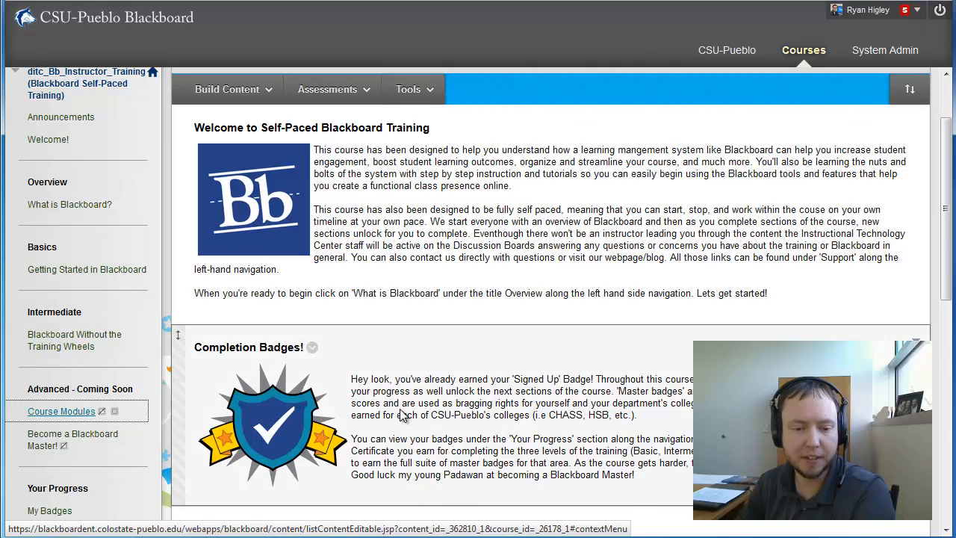
# Step: Go to the Course Modules area and show the Build Content choices
pyautogui.click(61, 411)
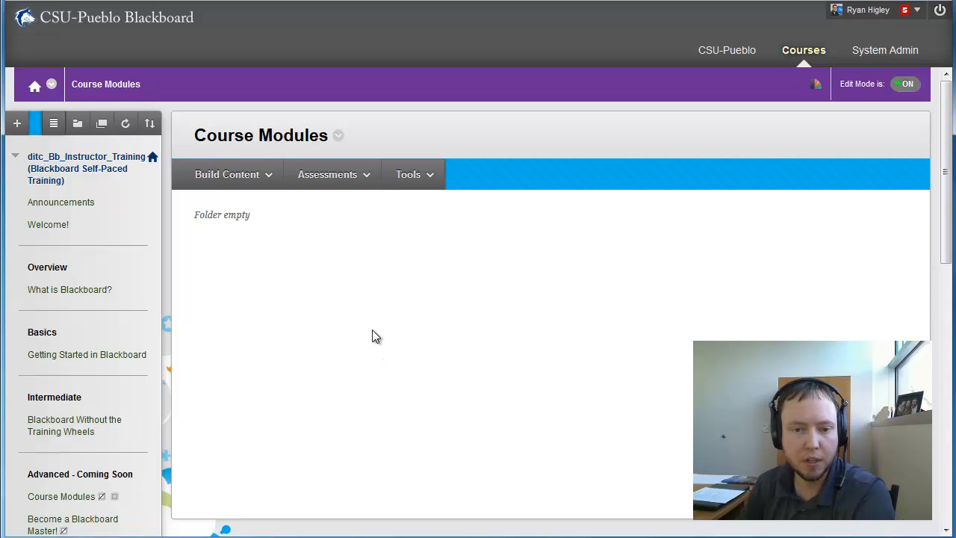
pyautogui.click(227, 173)
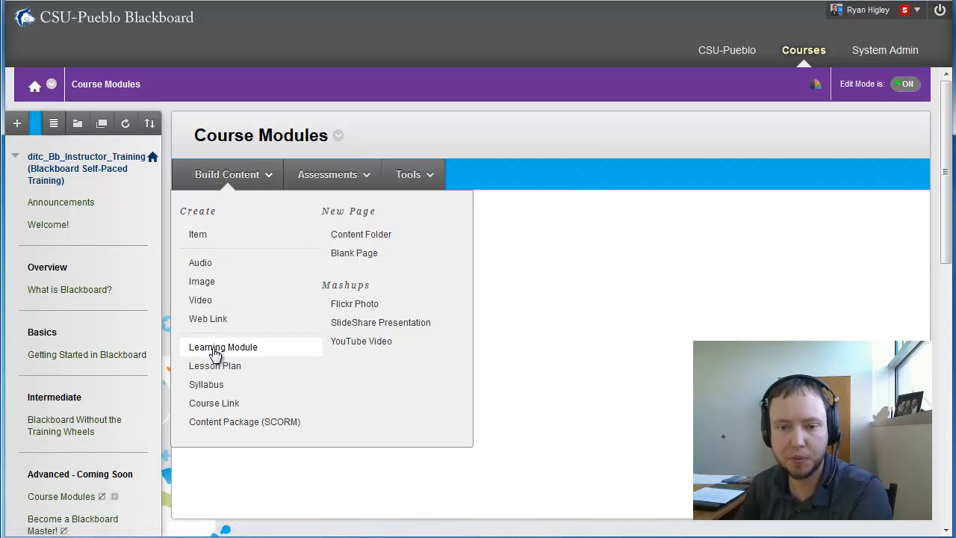
# Step: Start a new learning module and name it 'Test Module'
pyautogui.click(223, 346)
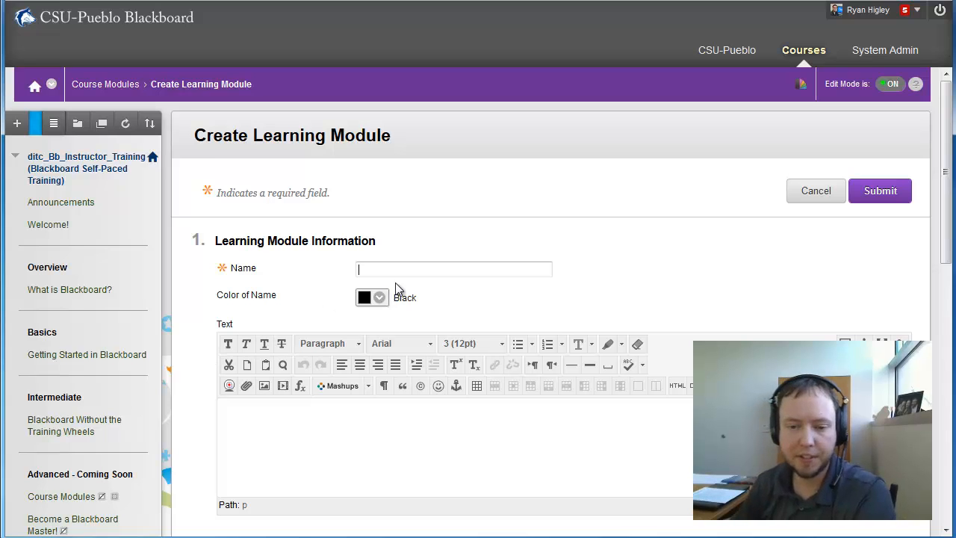
pyautogui.click(454, 268)
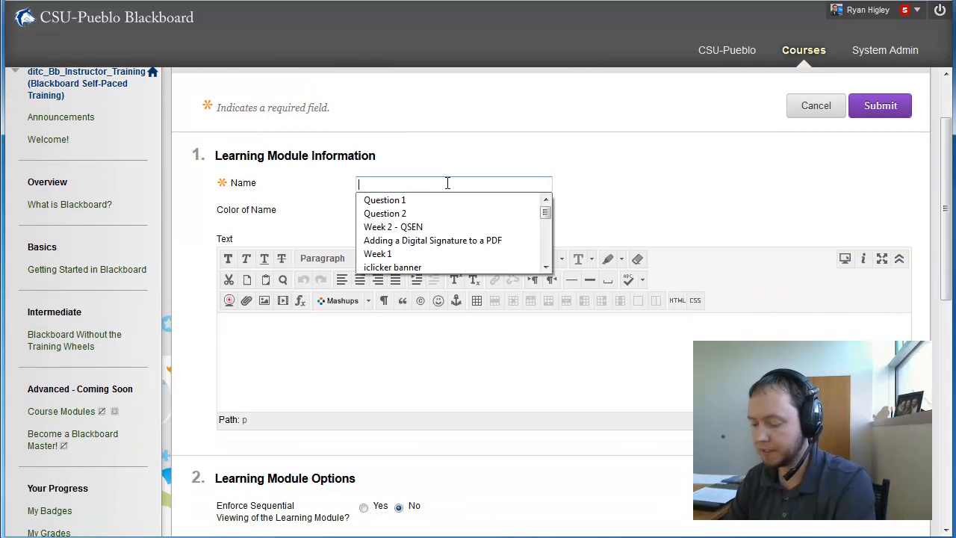
pyautogui.write('Te')
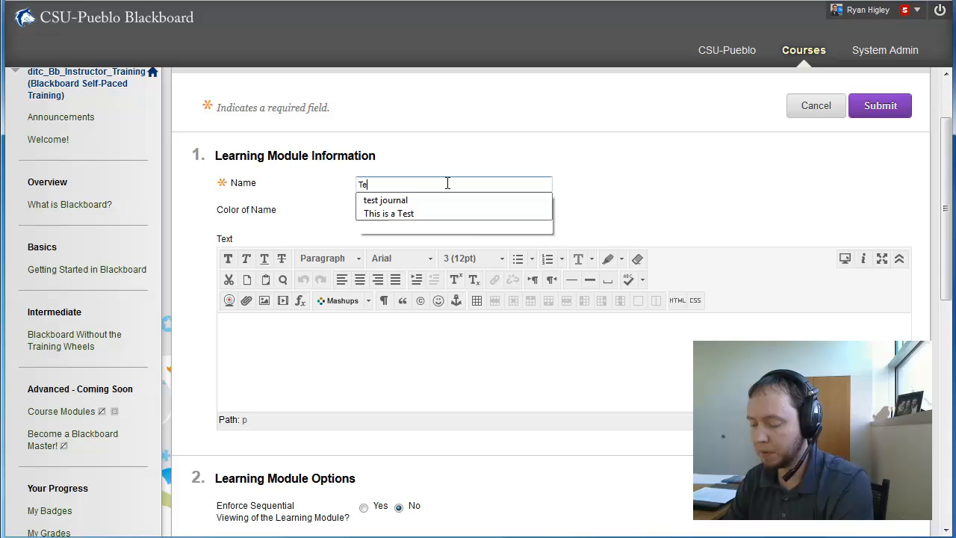
pyautogui.write('Test Module')
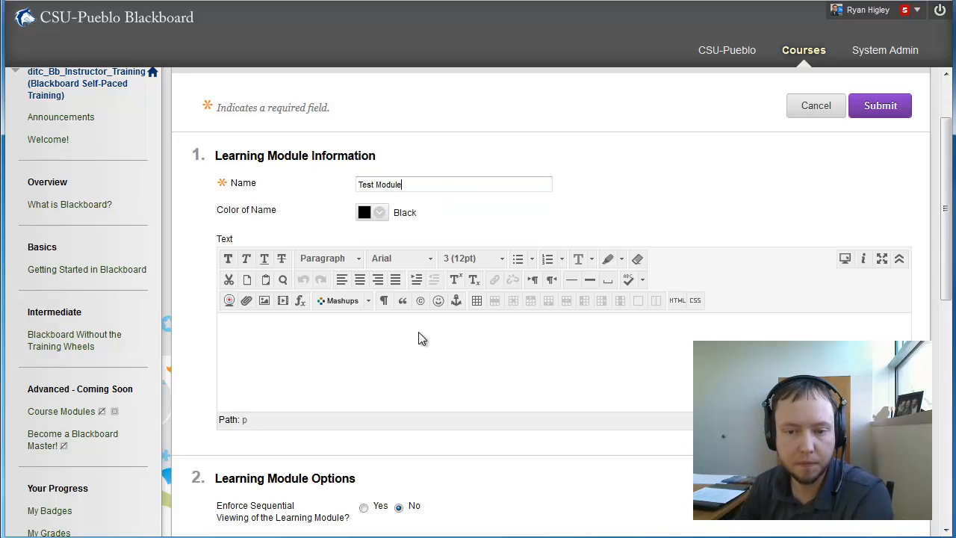
# Step: Begin the description explaining to instructors how the learning module works
pyautogui.scroll(-3)
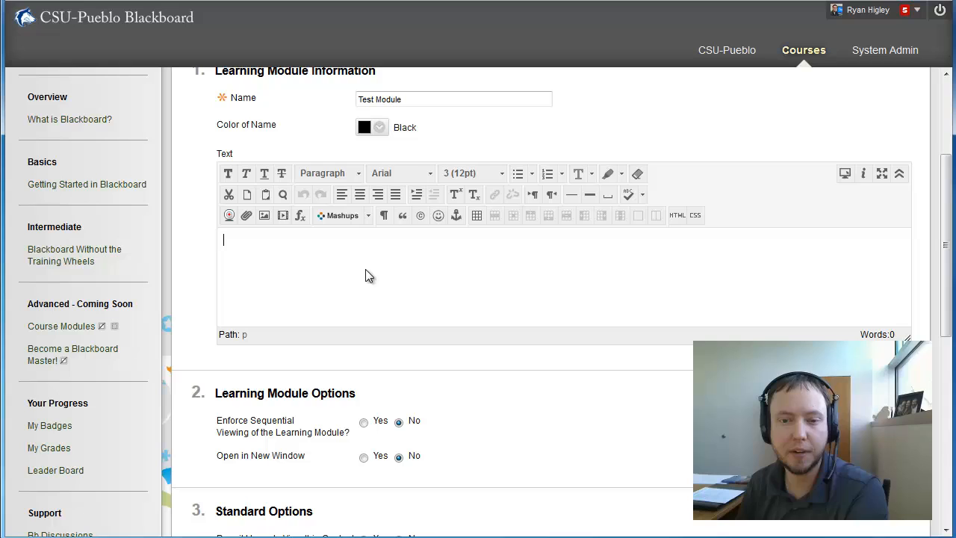
pyautogui.write('This is a test module to let')
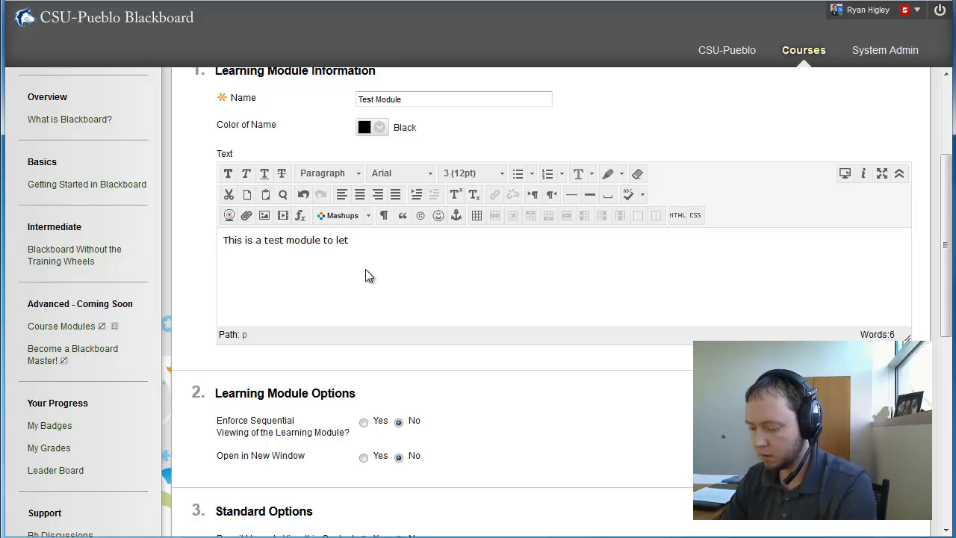
pyautogui.write('instructors know how the learning modue')
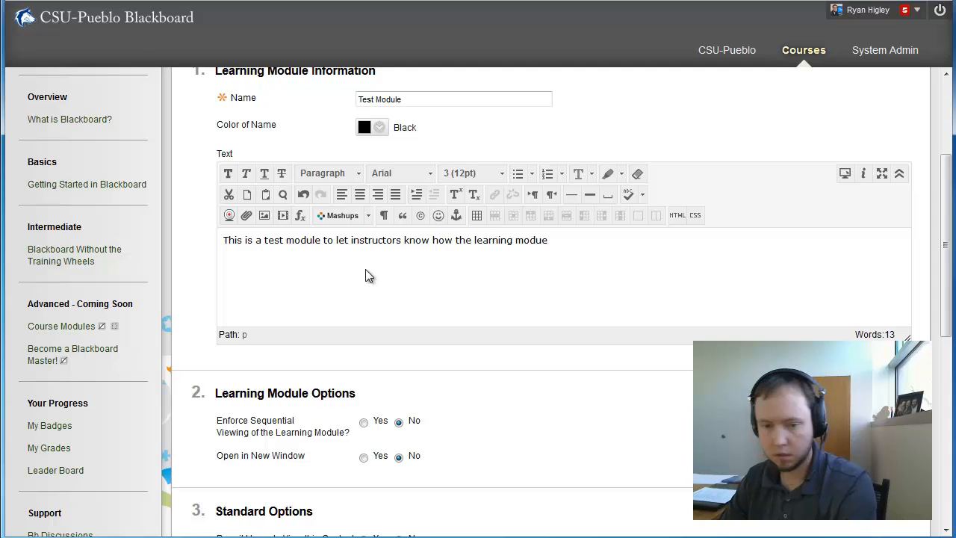
# Step: Finish the description and move down to the Learning Module Options
pyautogui.scroll(-3)
pyautogui.write('les work')
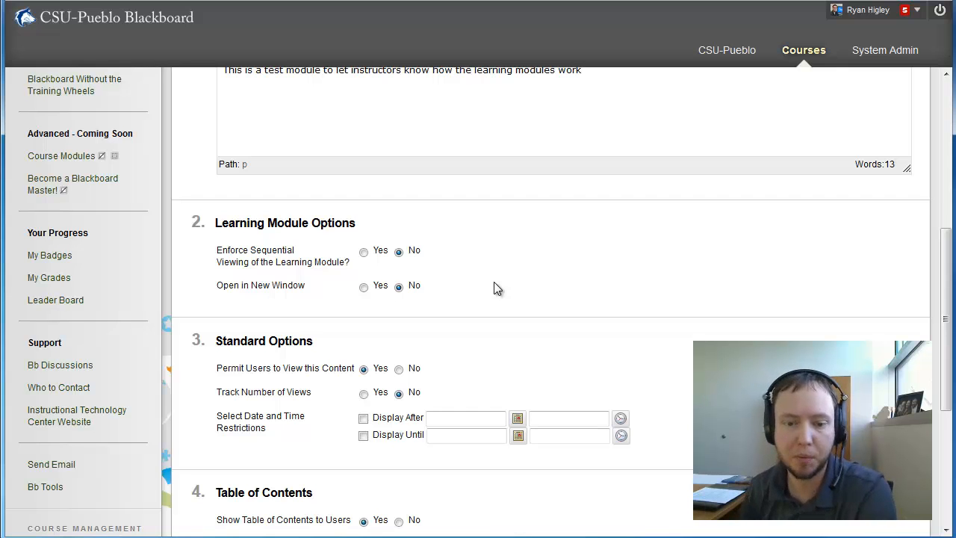
# Step: Leave Hierarchy Display at None and submit Test Module to Course Modules
pyautogui.scroll(-3)
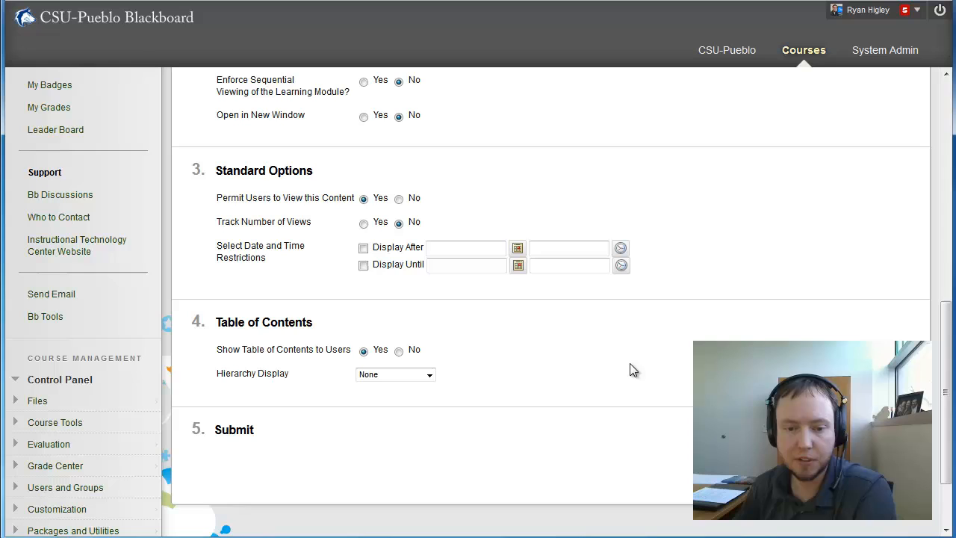
pyautogui.scroll(-3)
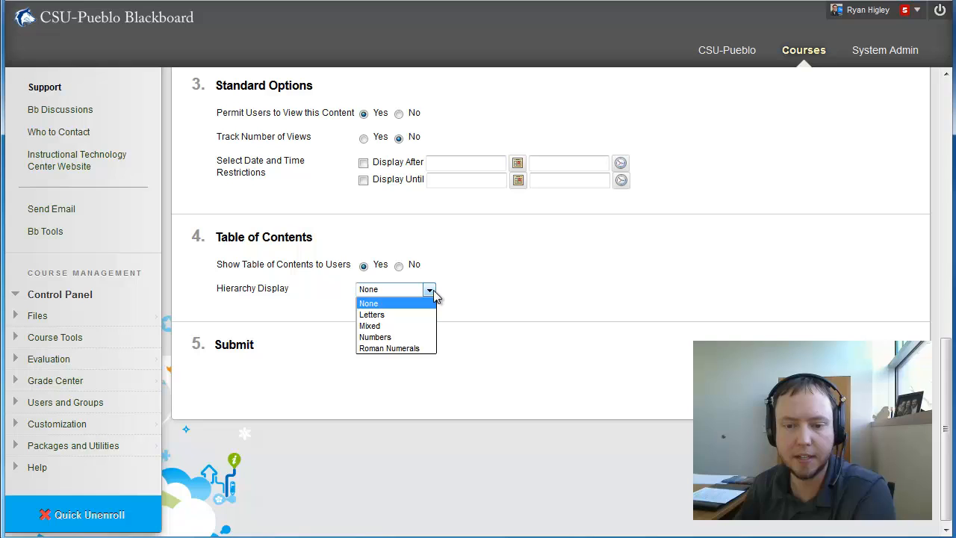
pyautogui.click(369, 302)
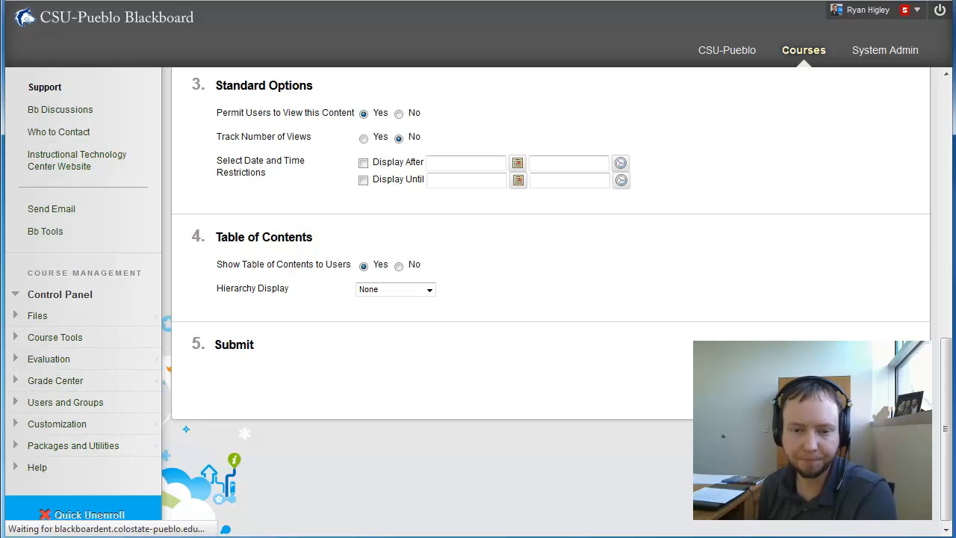
pyautogui.click(233, 343)
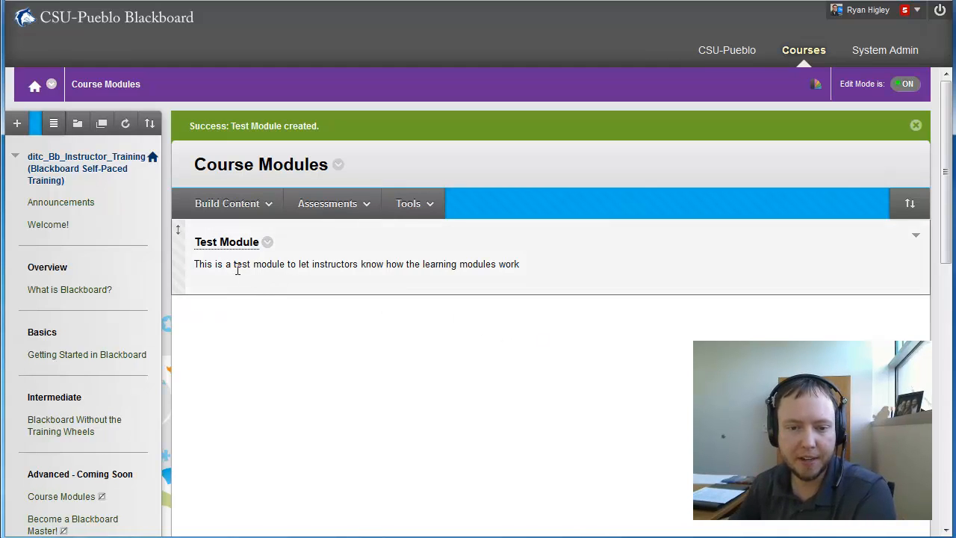
# Step: Open the empty Test Module and browse its Build Content and Assessments choices
pyautogui.click(228, 242)
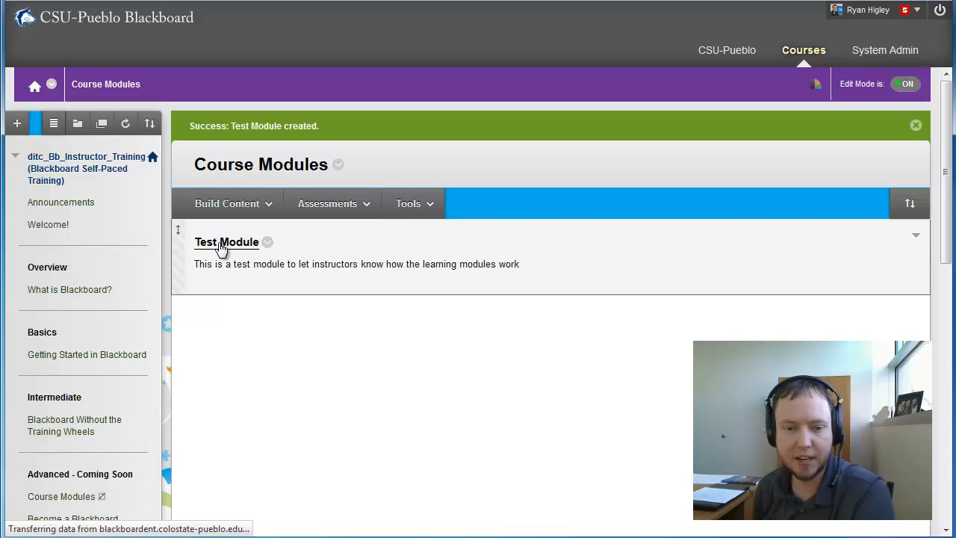
pyautogui.click(227, 242)
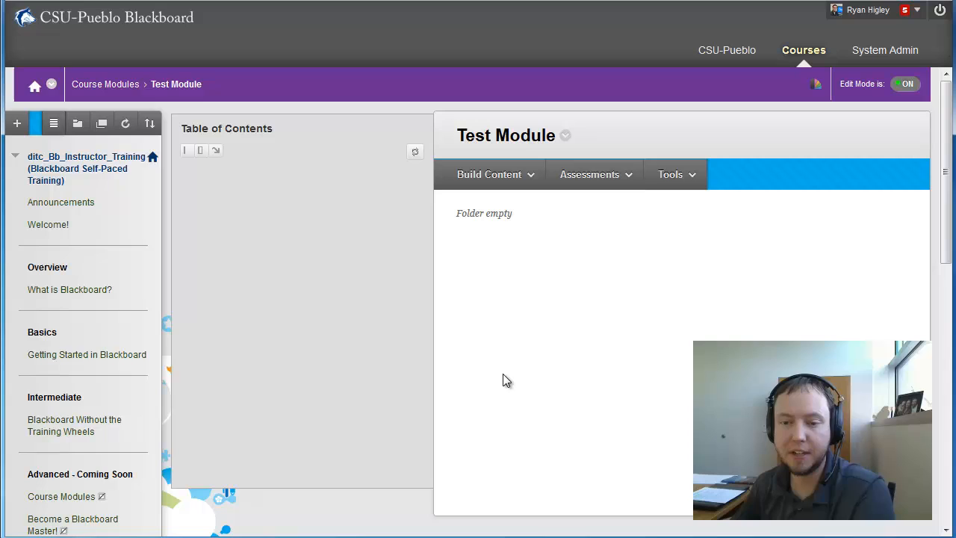
pyautogui.moveTo(290, 254)
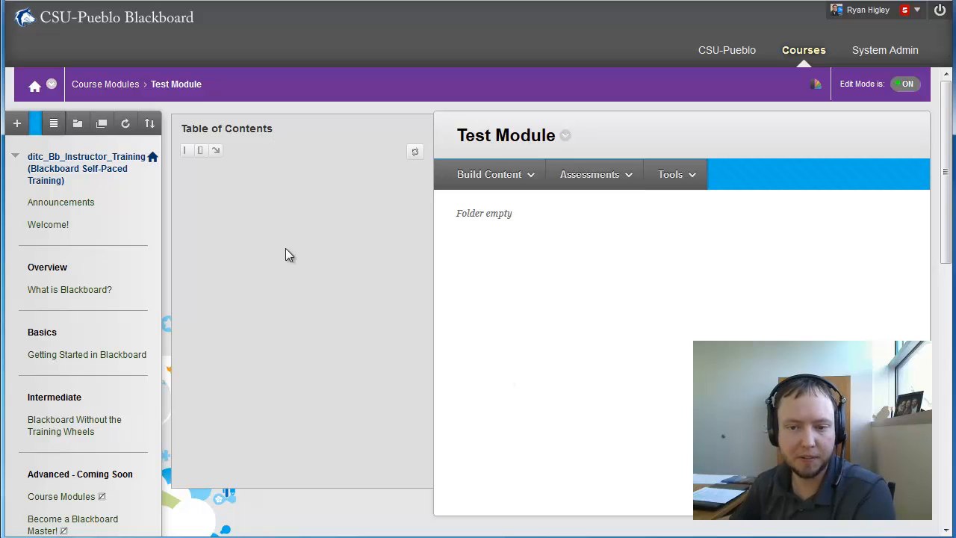
pyautogui.moveTo(648, 312)
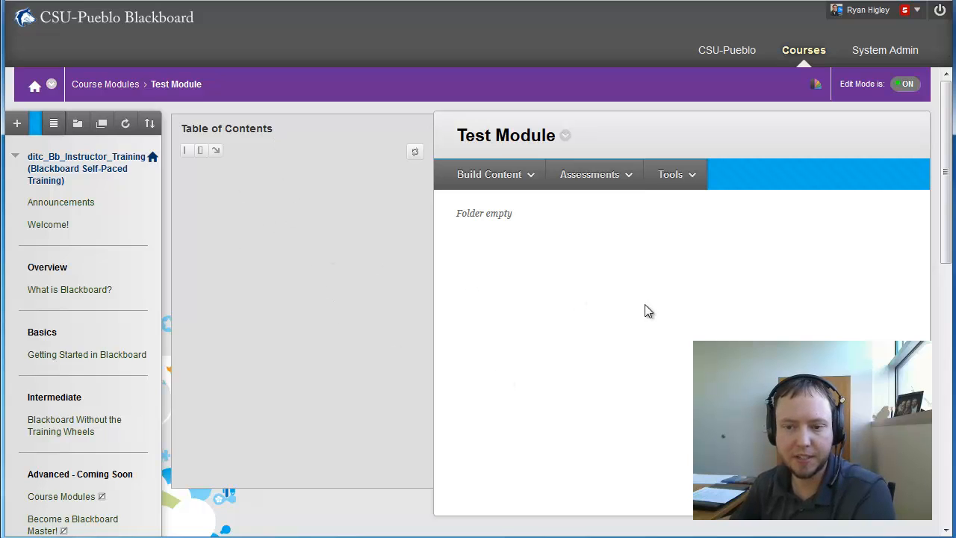
pyautogui.moveTo(520, 198)
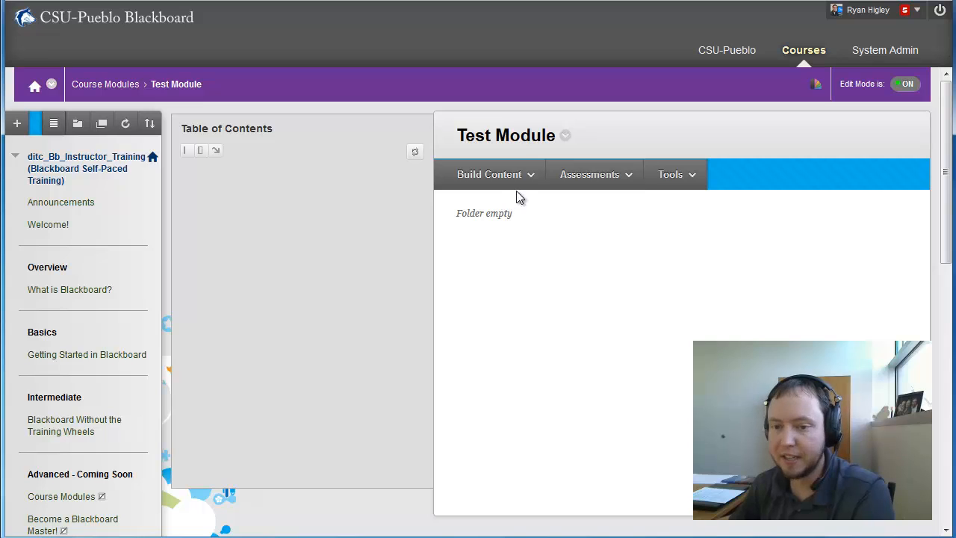
pyautogui.click(490, 173)
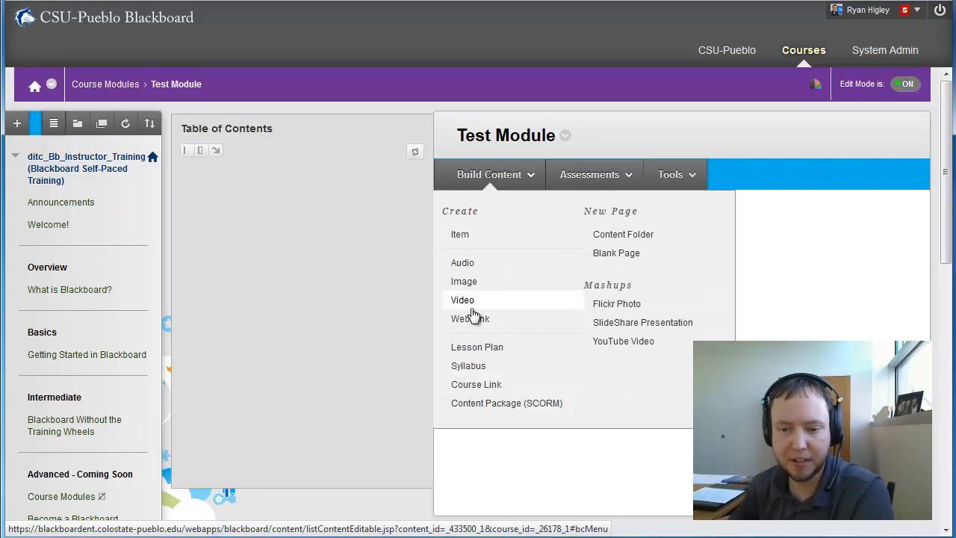
pyautogui.moveTo(469, 318)
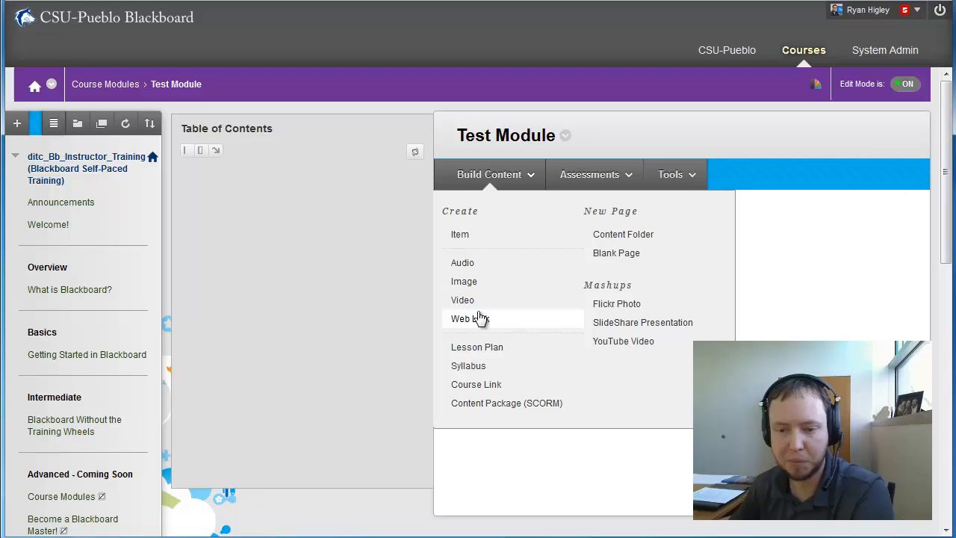
pyautogui.moveTo(476, 346)
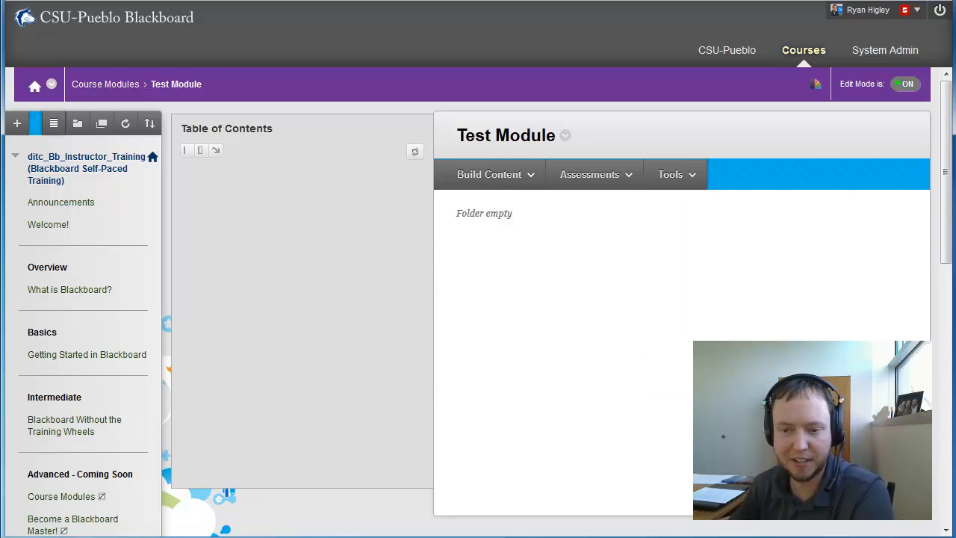
pyautogui.click(589, 173)
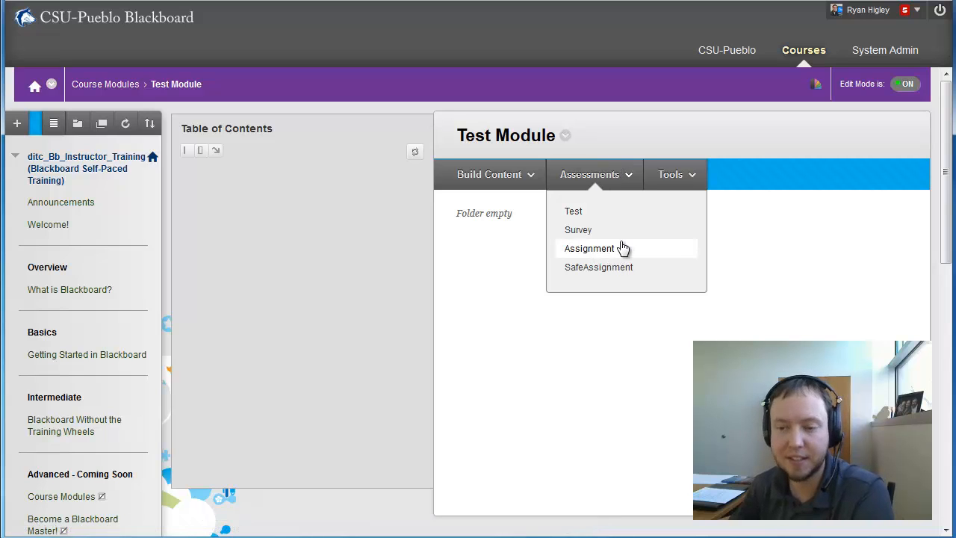
pyautogui.click(669, 173)
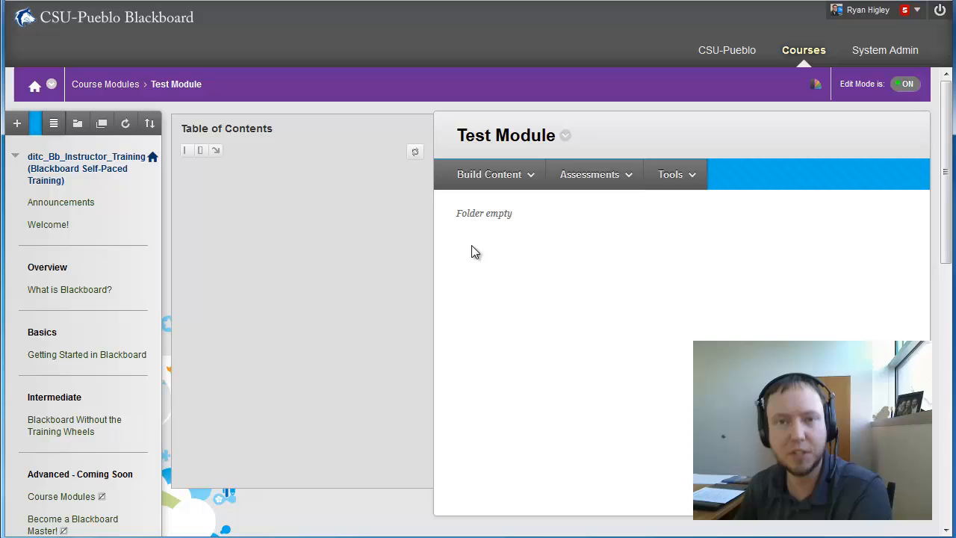
pyautogui.moveTo(887, 131)
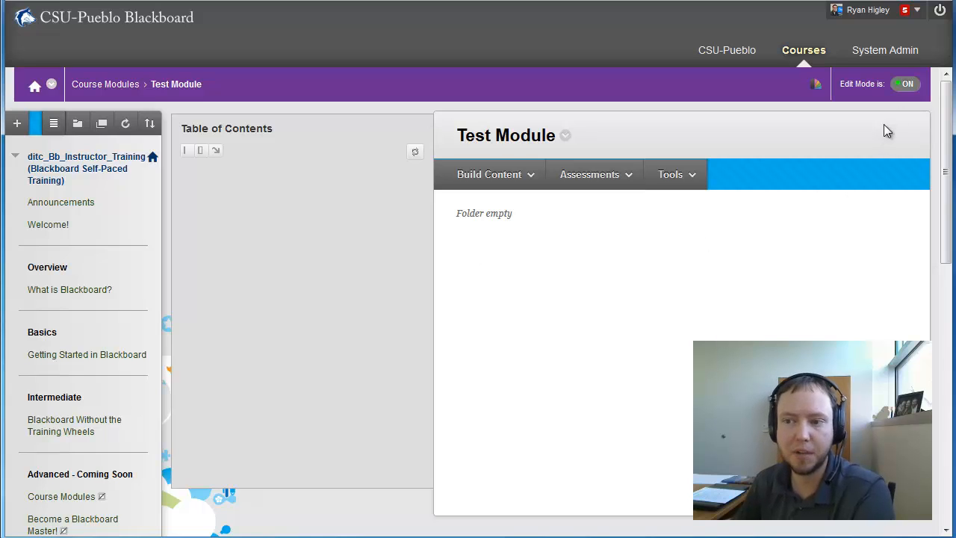
pyautogui.moveTo(779, 272)
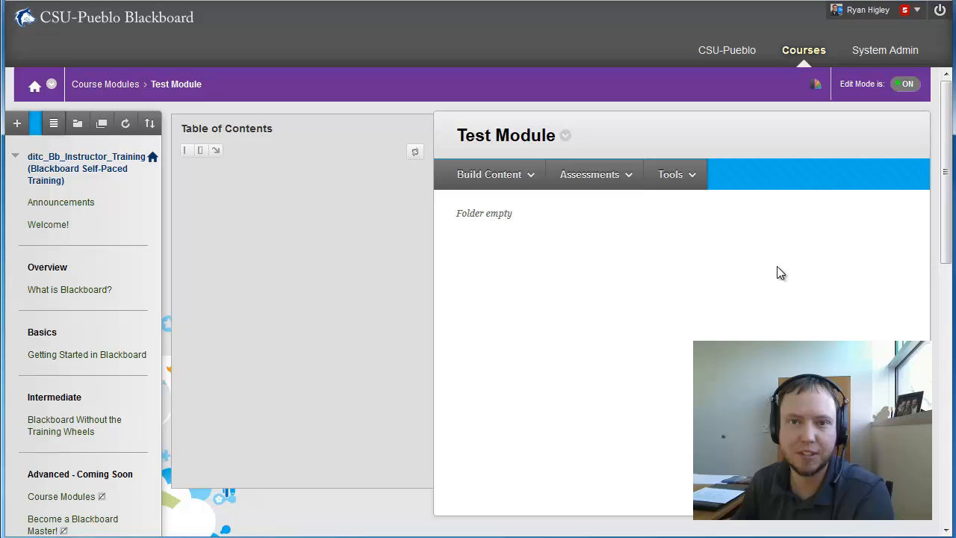
pyautogui.moveTo(730, 262)
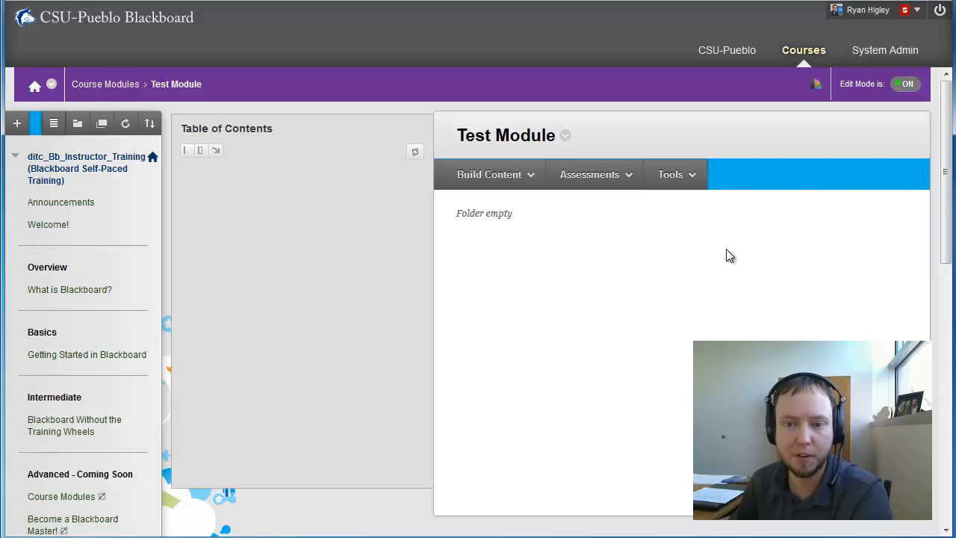
# Step: Create a new item in the module named 'Required Reading Material'
pyautogui.click(490, 173)
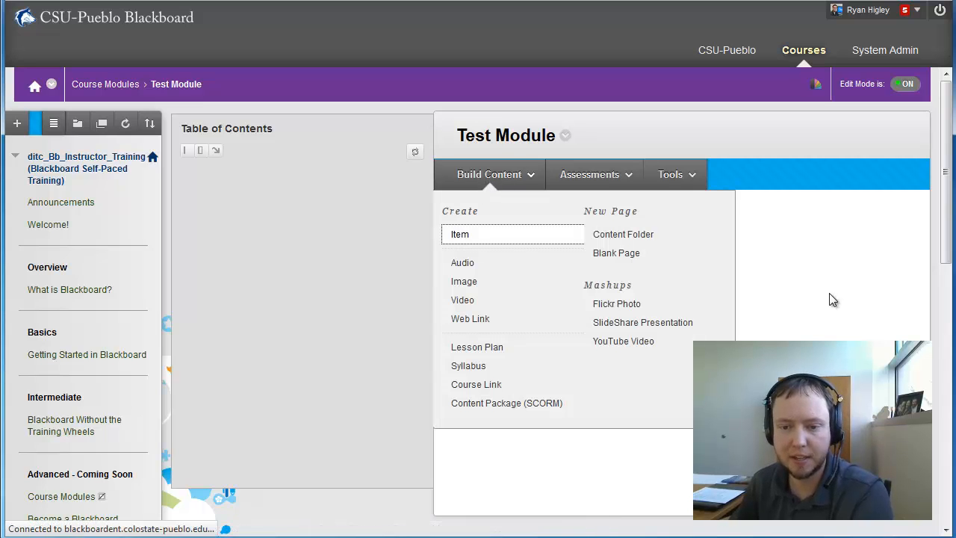
pyautogui.click(460, 233)
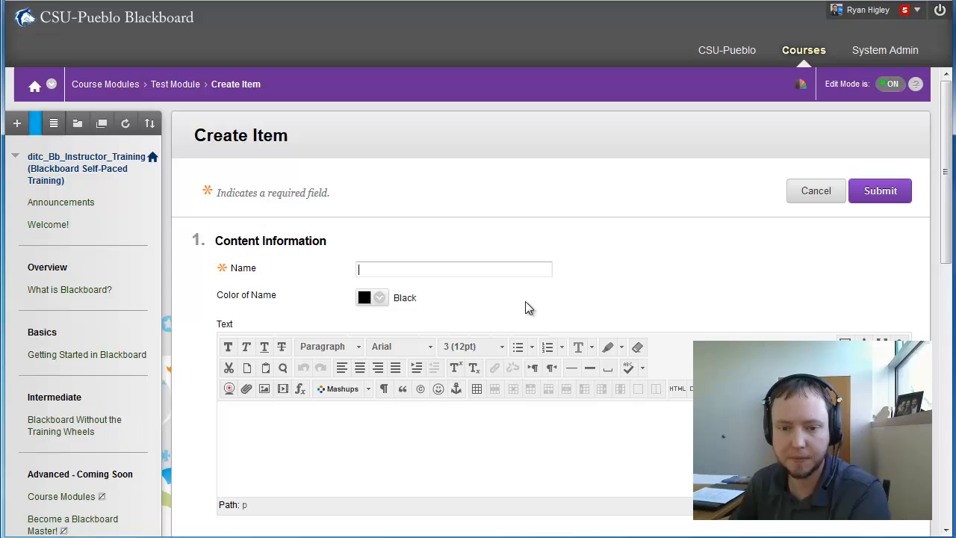
pyautogui.scroll(-3)
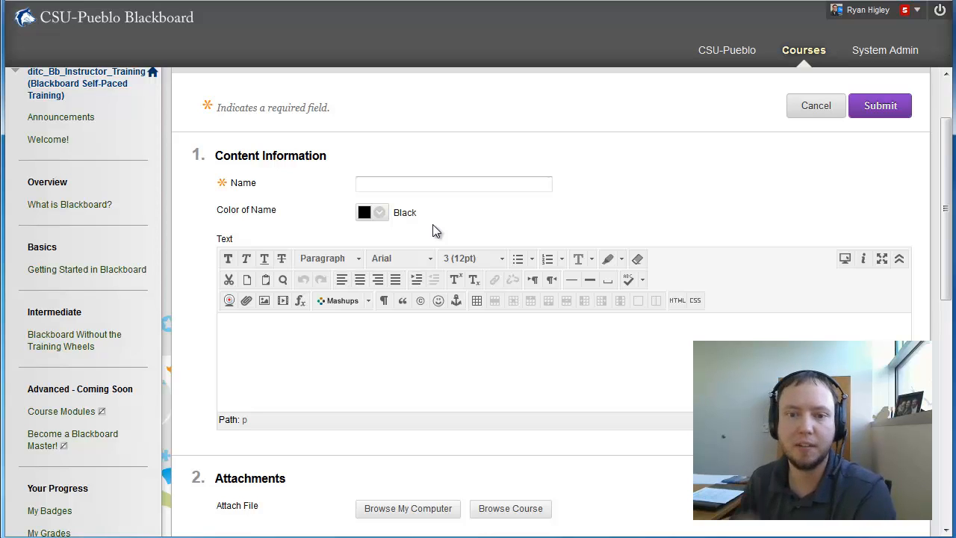
pyautogui.write('Required Reading Material')
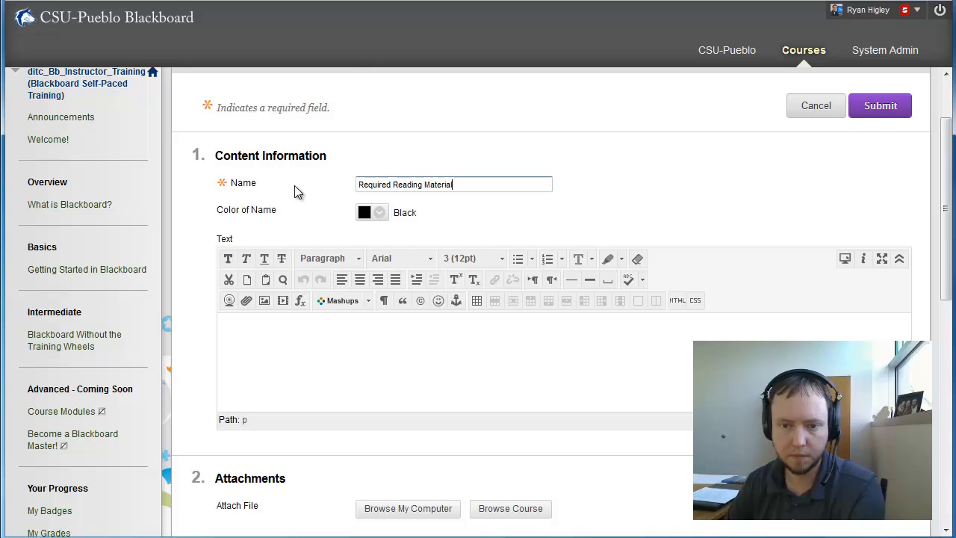
# Step: Add a note to read it before the module and start browsing for a file to attach
pyautogui.write('Make sure to read this berfore you beginthe module')
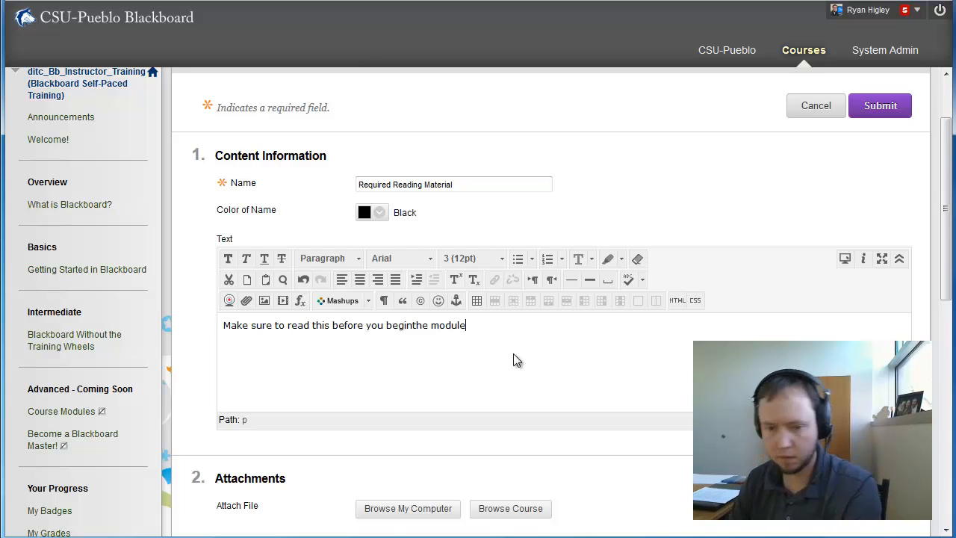
pyautogui.click(408, 508)
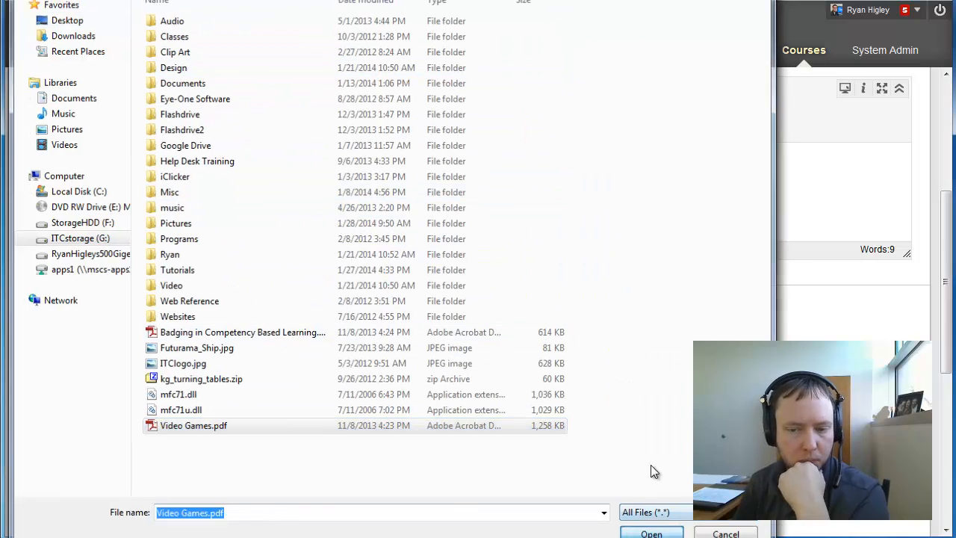
# Step: Attach Video Games.pdf and submit the Required Reading Material item
pyautogui.click(651, 532)
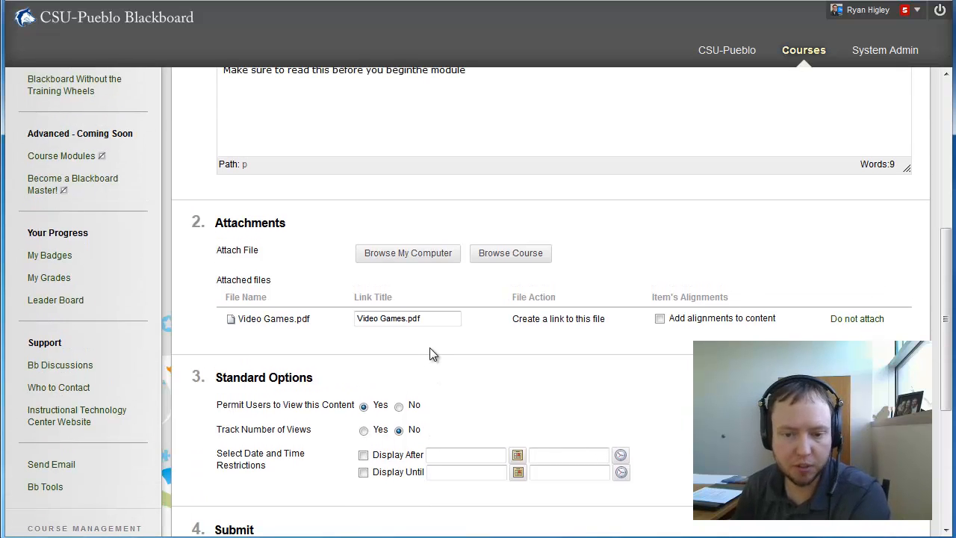
pyautogui.scroll(-3)
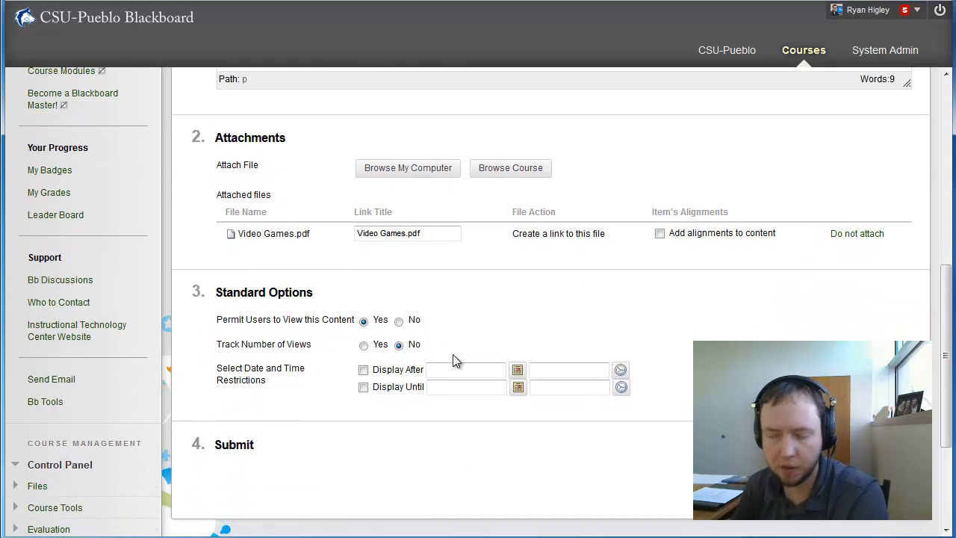
pyautogui.scroll(-3)
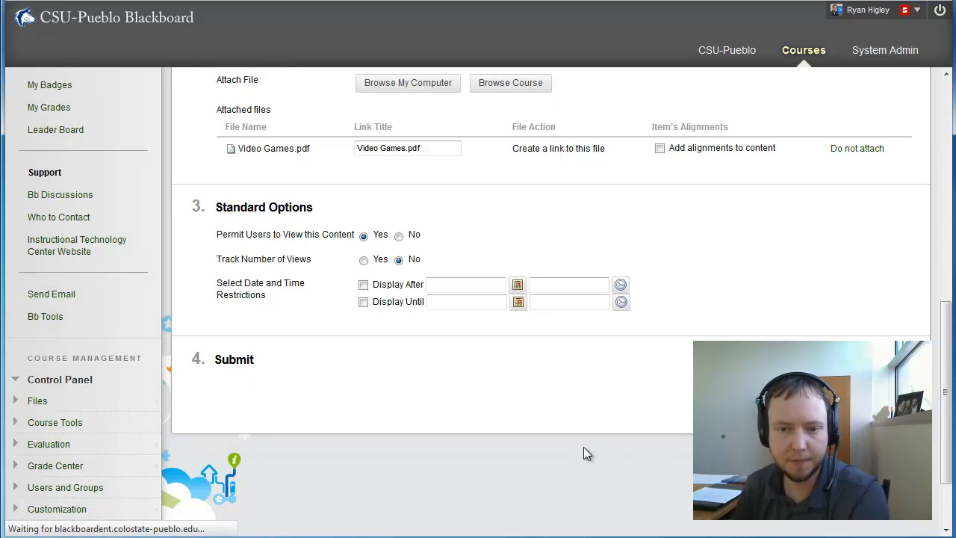
pyautogui.click(234, 359)
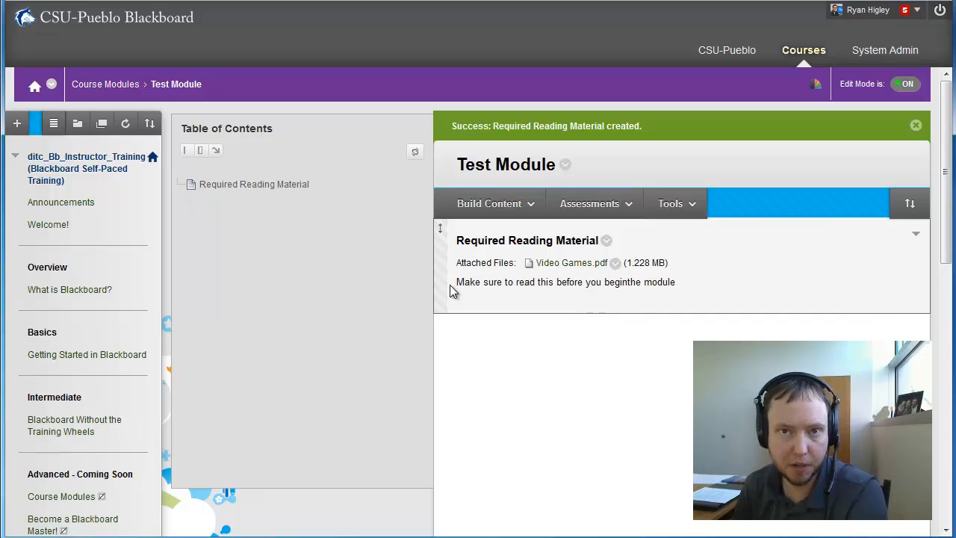
pyautogui.moveTo(579, 401)
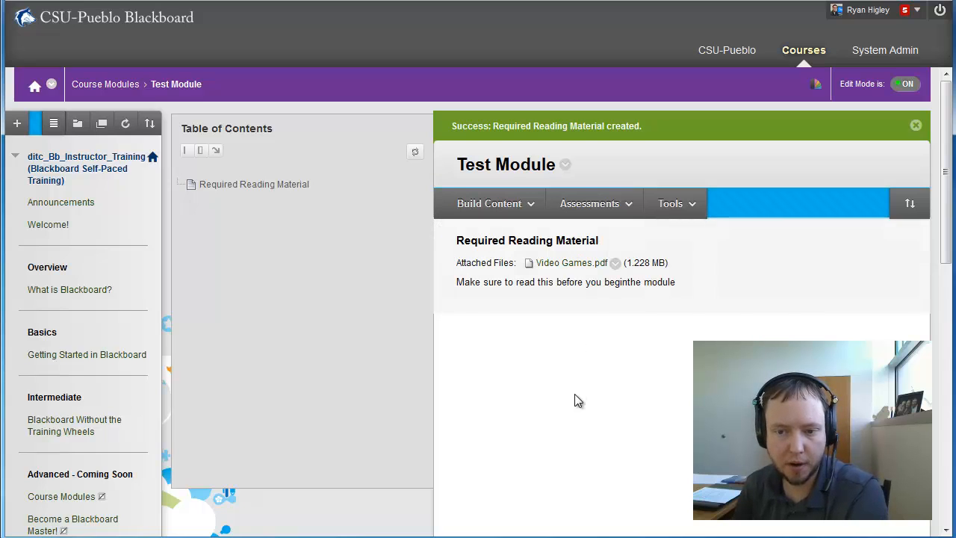
pyautogui.moveTo(582, 352)
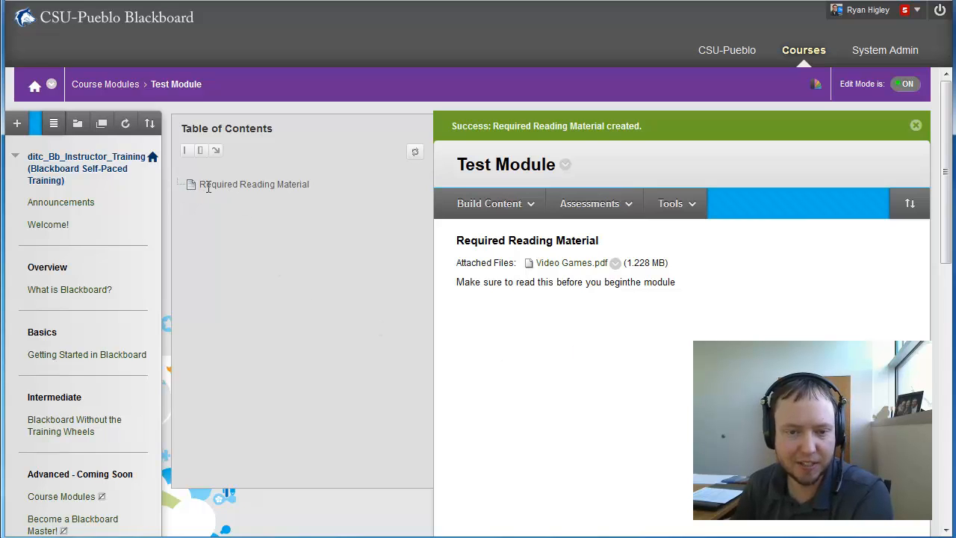
pyautogui.moveTo(333, 349)
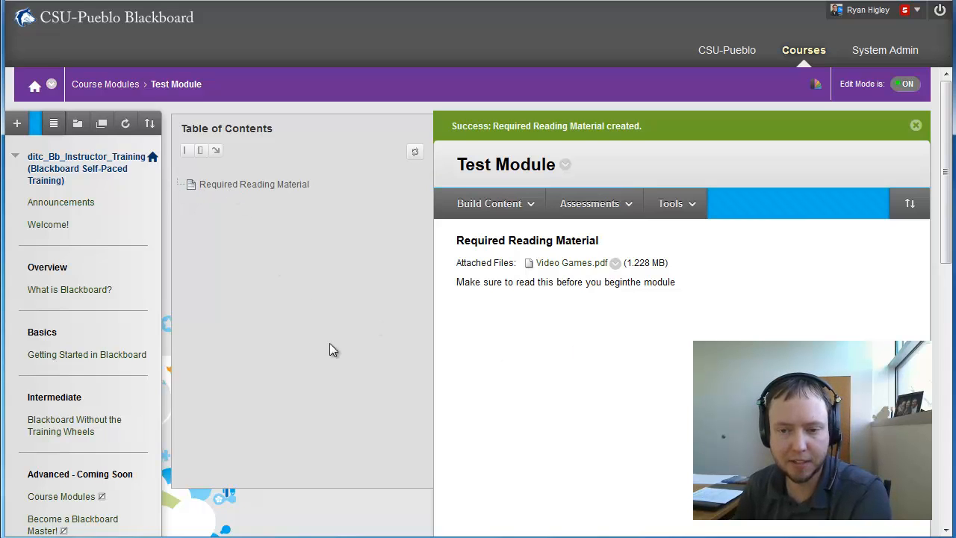
# Step: Search YouTube videos for 'video games history' from Build Content
pyautogui.click(490, 203)
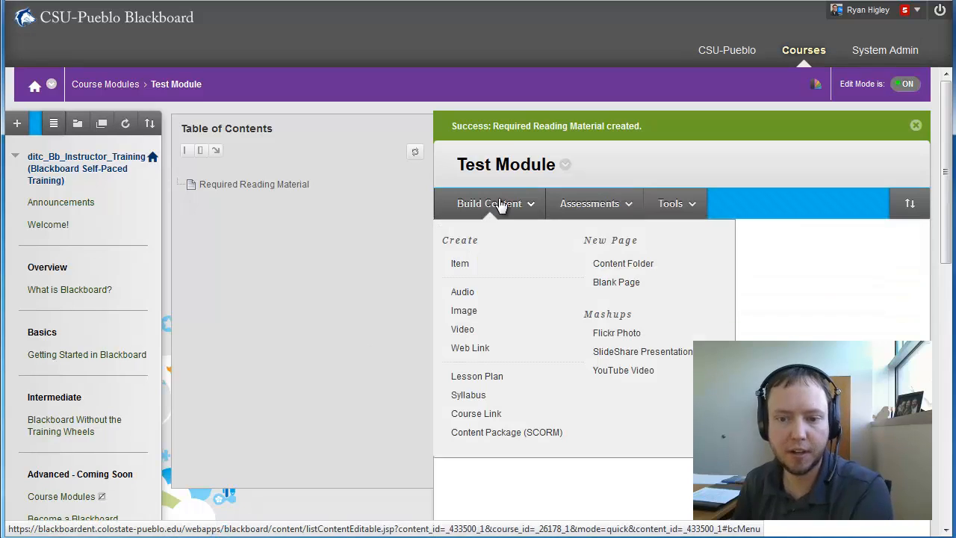
pyautogui.click(490, 203)
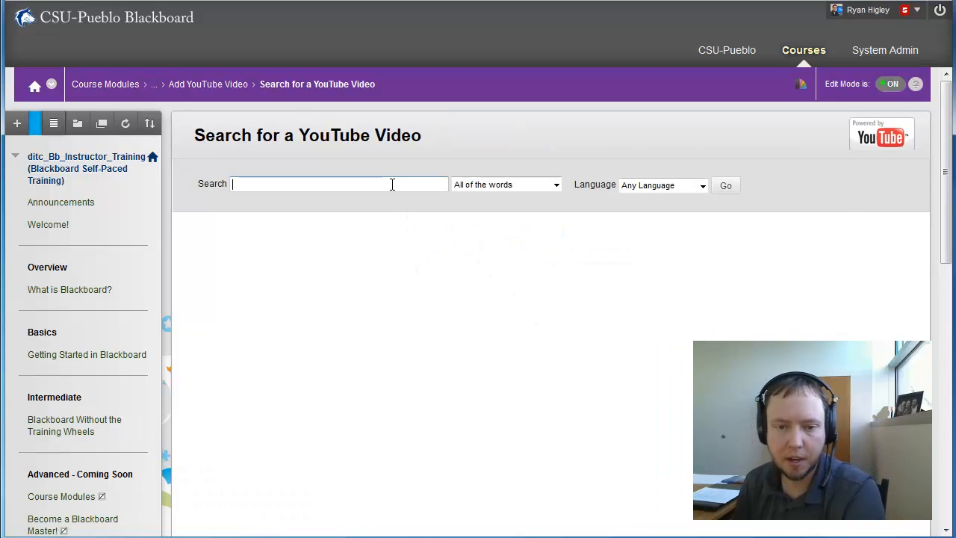
pyautogui.write('video games history')
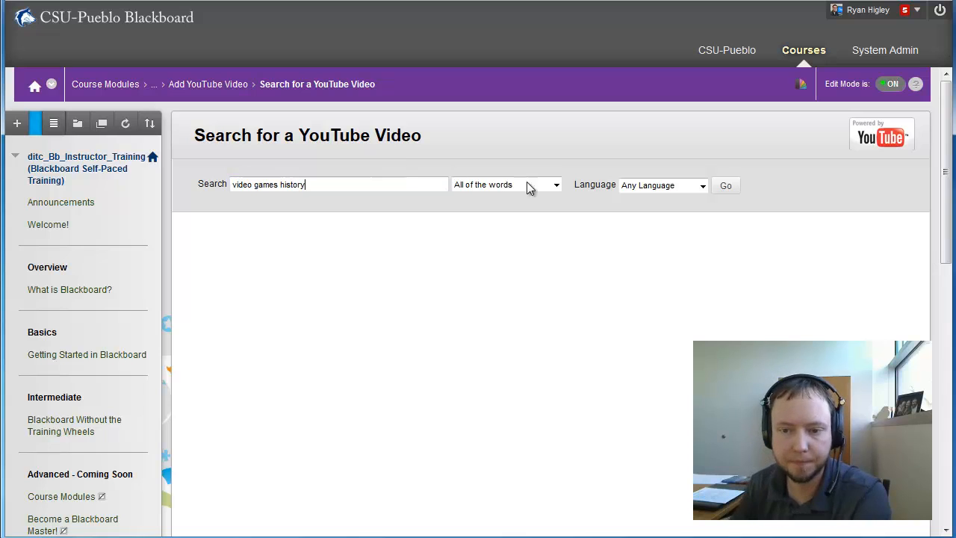
pyautogui.click(725, 185)
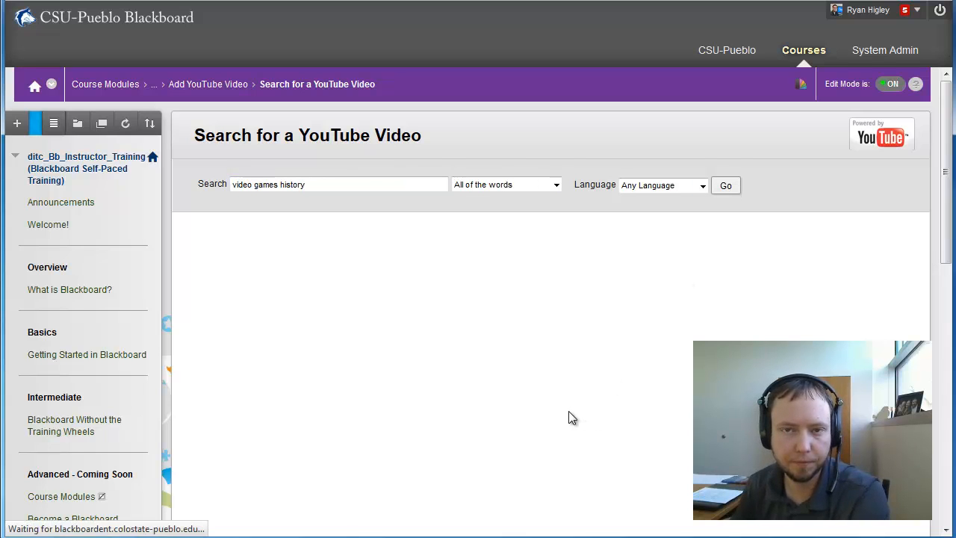
pyautogui.click(726, 185)
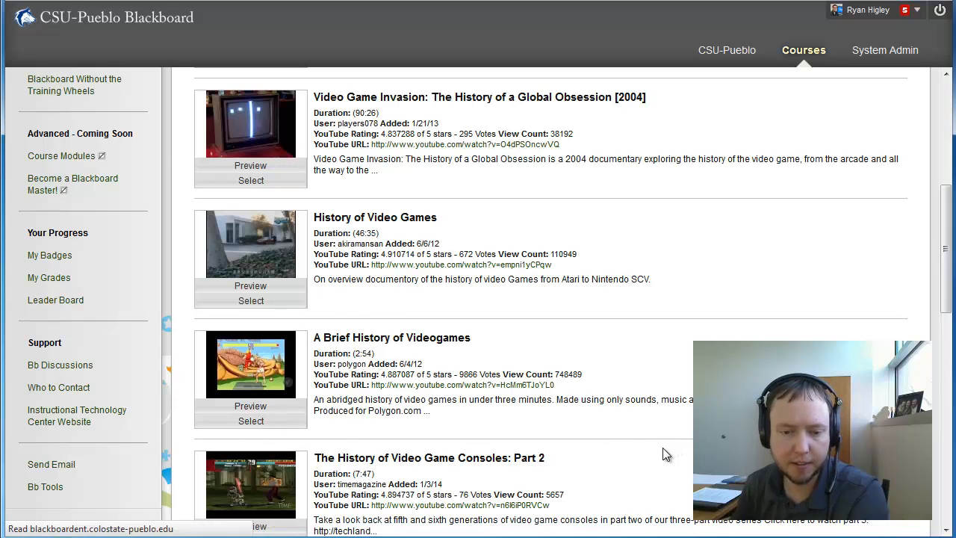
# Step: Add 'A Brief History of Videogames' with a short description and submit it to the module
pyautogui.write('A great short video on the history of video games')
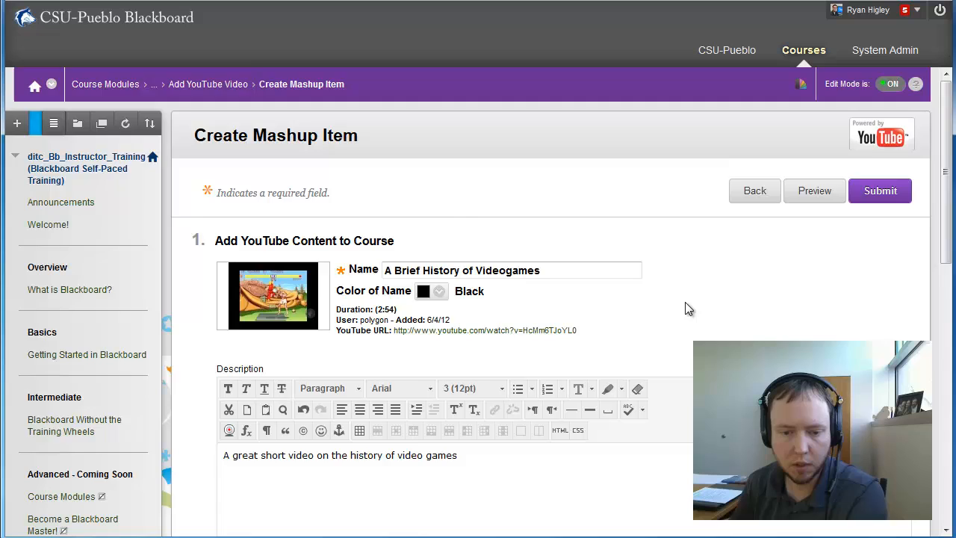
pyautogui.scroll(-3)
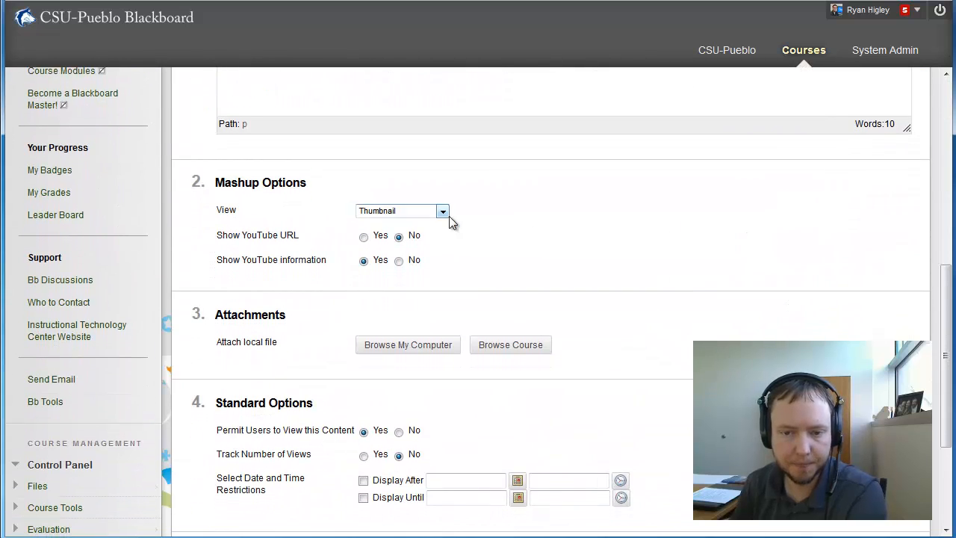
pyautogui.click(442, 210)
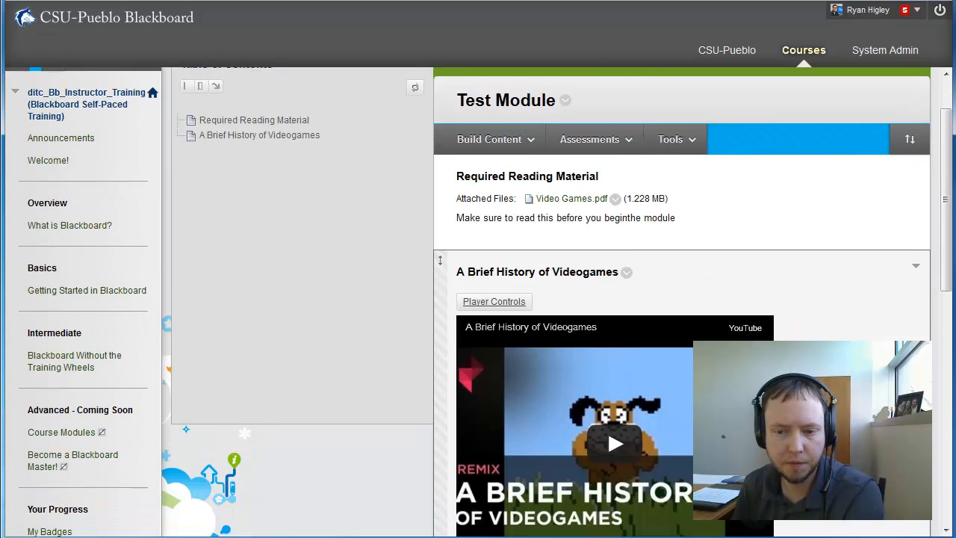
pyautogui.scroll(-3)
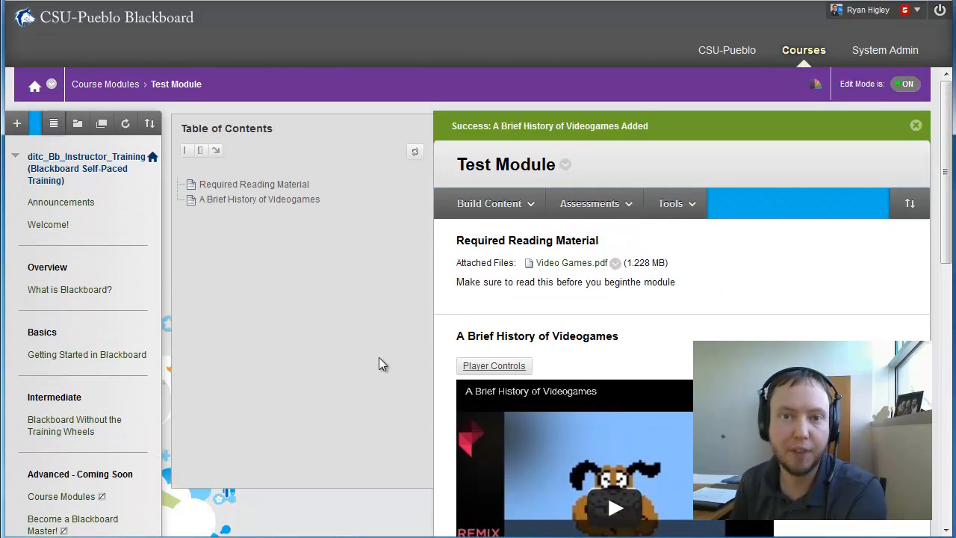
pyautogui.moveTo(387, 358)
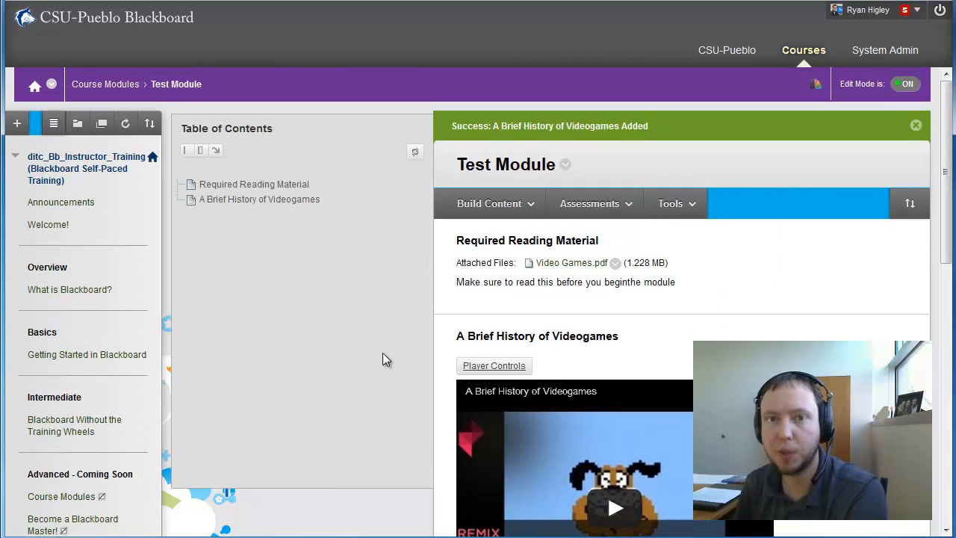
pyautogui.moveTo(331, 274)
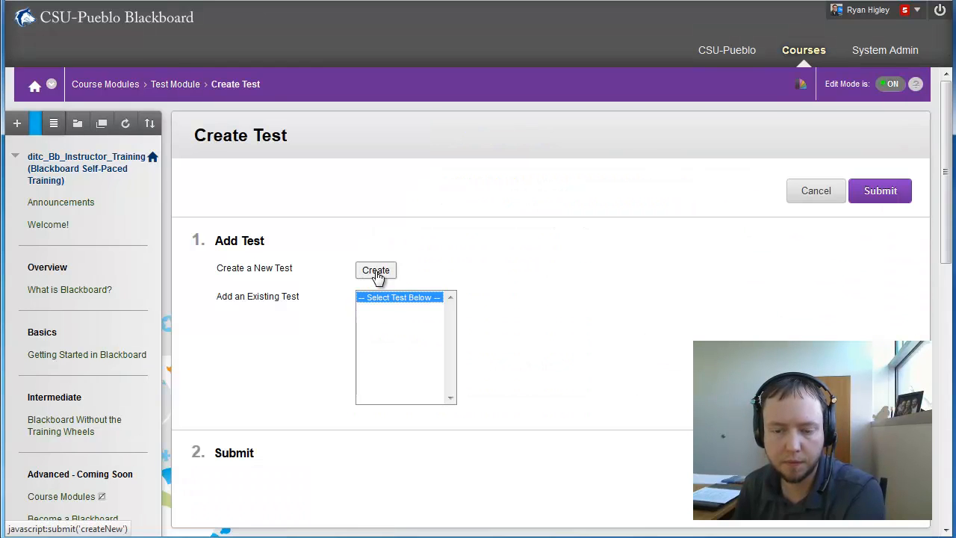
# Step: Create the 'Video gmaes quiz' with a true/false question about video games, answer True
pyautogui.click(376, 271)
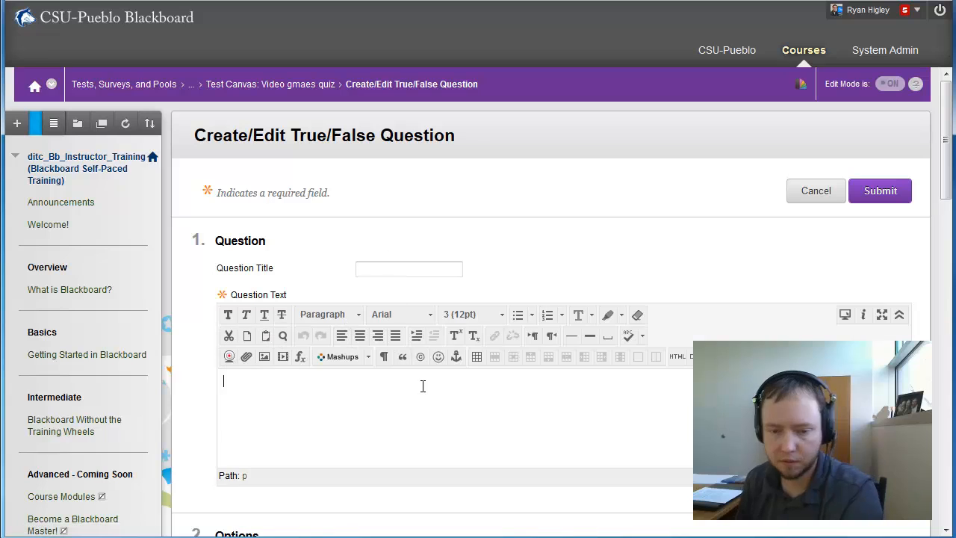
pyautogui.write('Videgames are highest grossing entertainment stream today?')
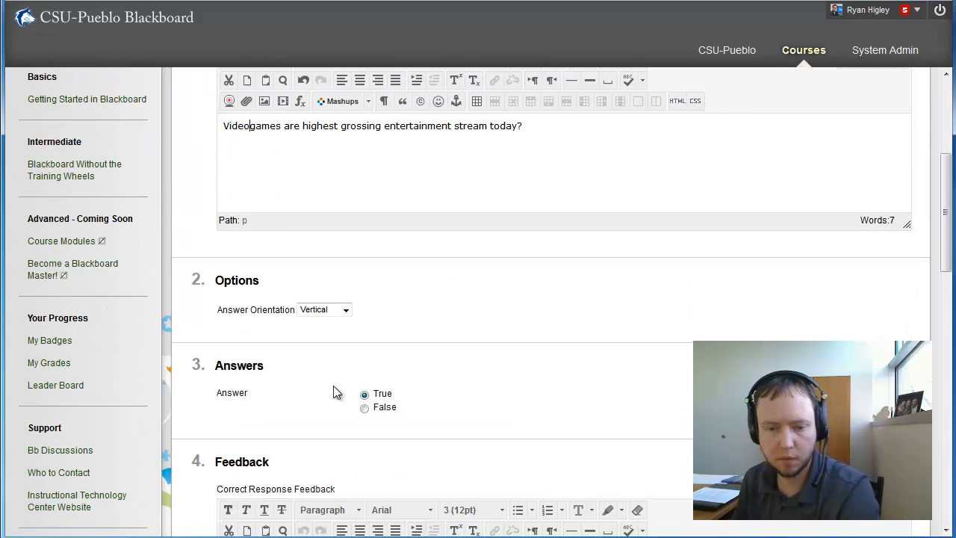
# Step: Submit the test options so the quiz is listed in Test Module
pyautogui.scroll(-3)
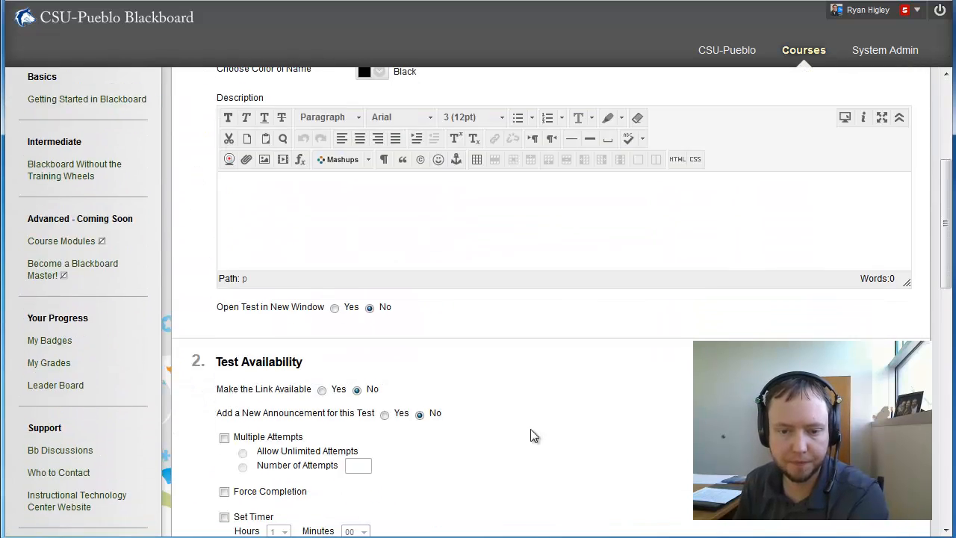
pyautogui.scroll(-3)
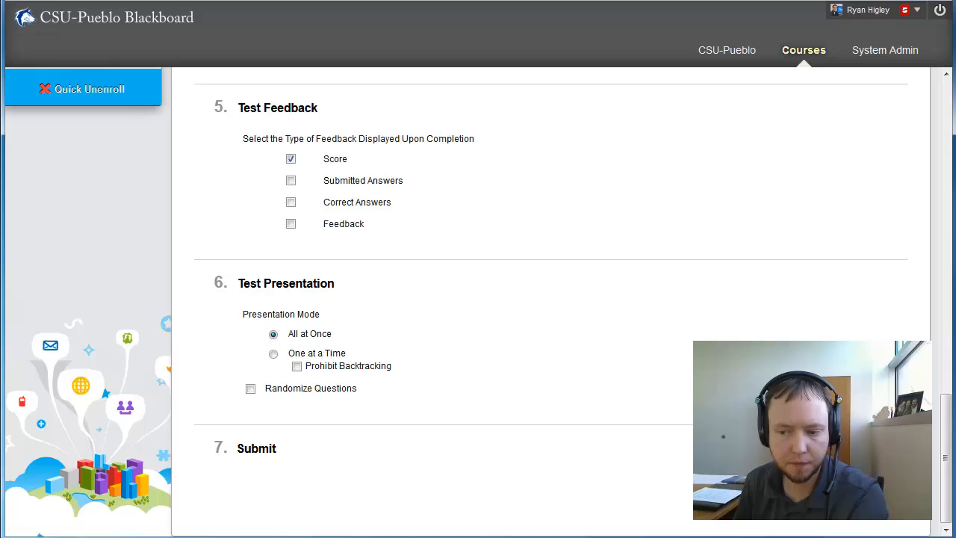
pyautogui.click(257, 448)
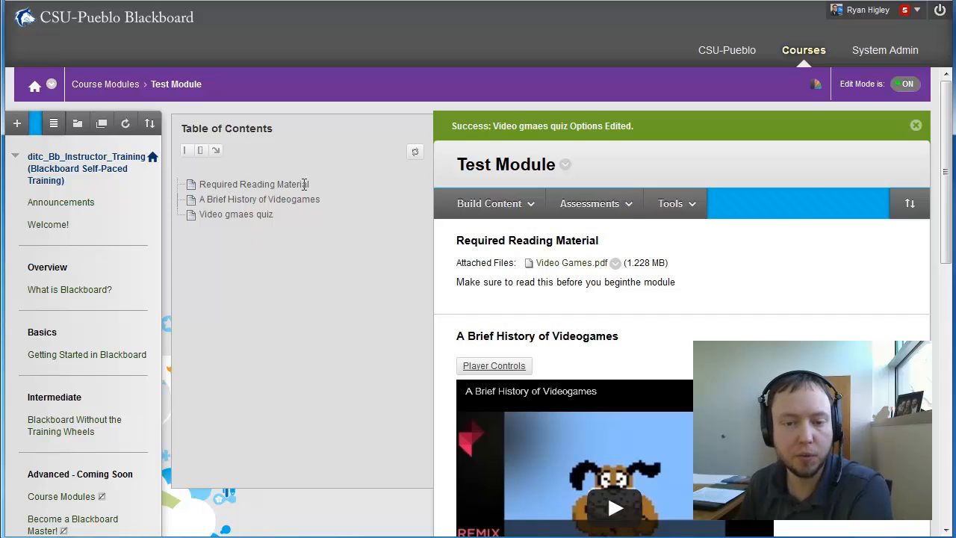
# Step: Review the Test Module's three items and reach the Build Content list for adding more
pyautogui.click(490, 203)
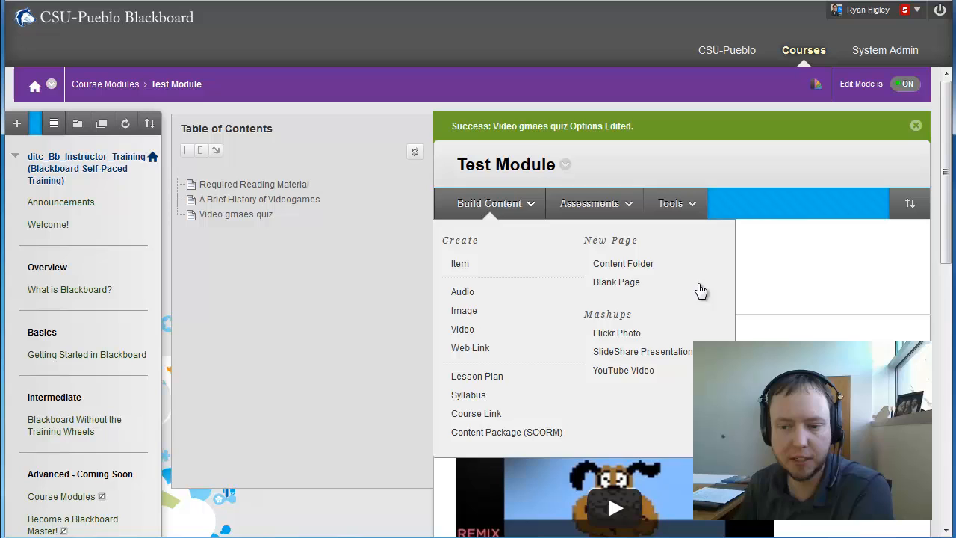
pyautogui.click(490, 203)
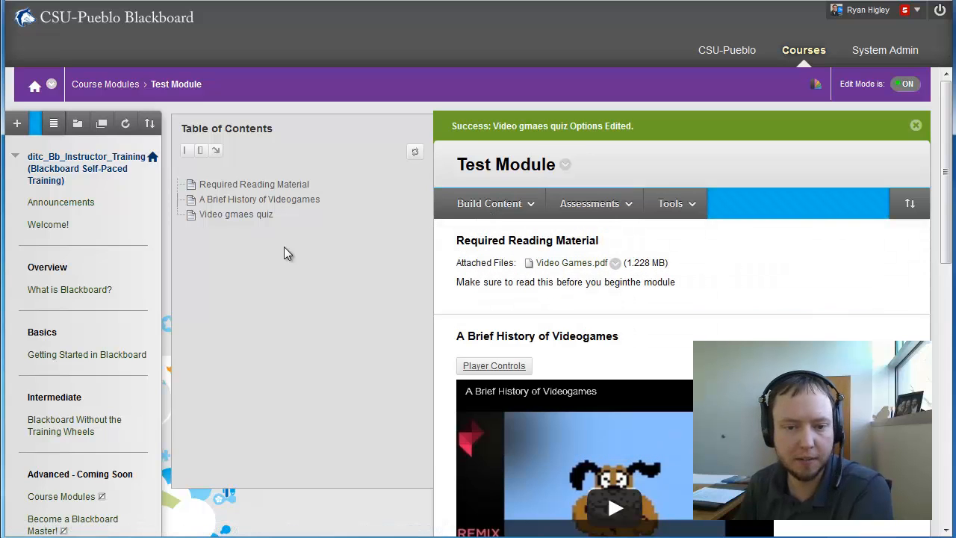
pyautogui.scroll(-3)
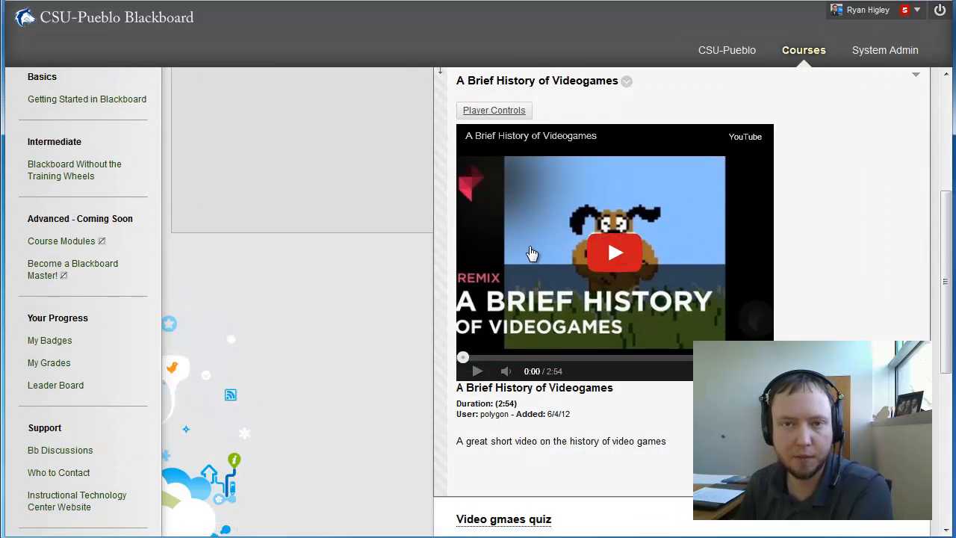
pyautogui.scroll(-3)
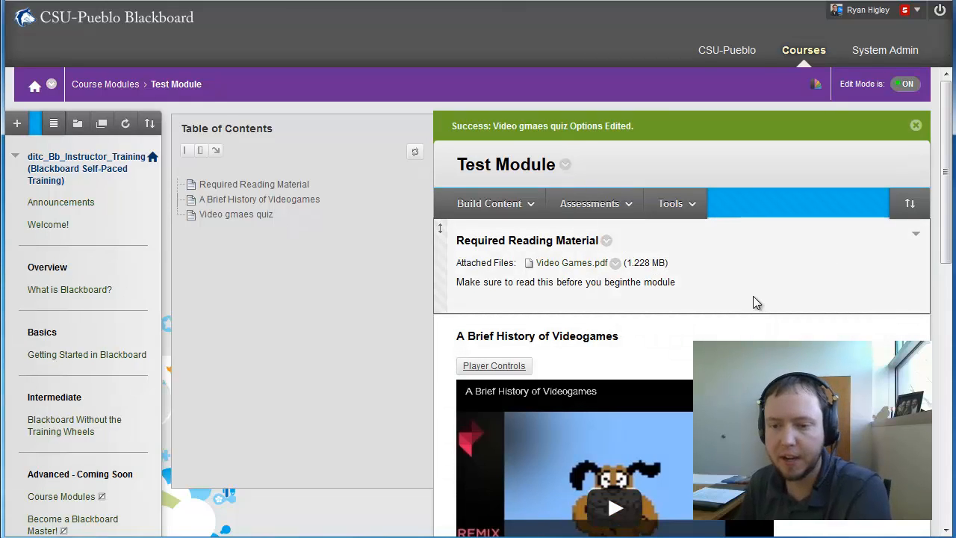
pyautogui.click(490, 203)
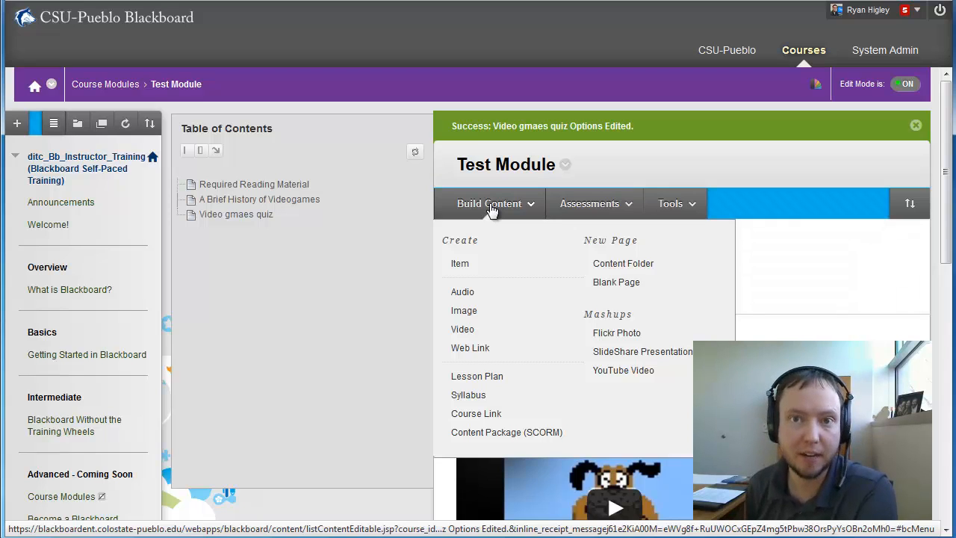
pyautogui.moveTo(616, 282)
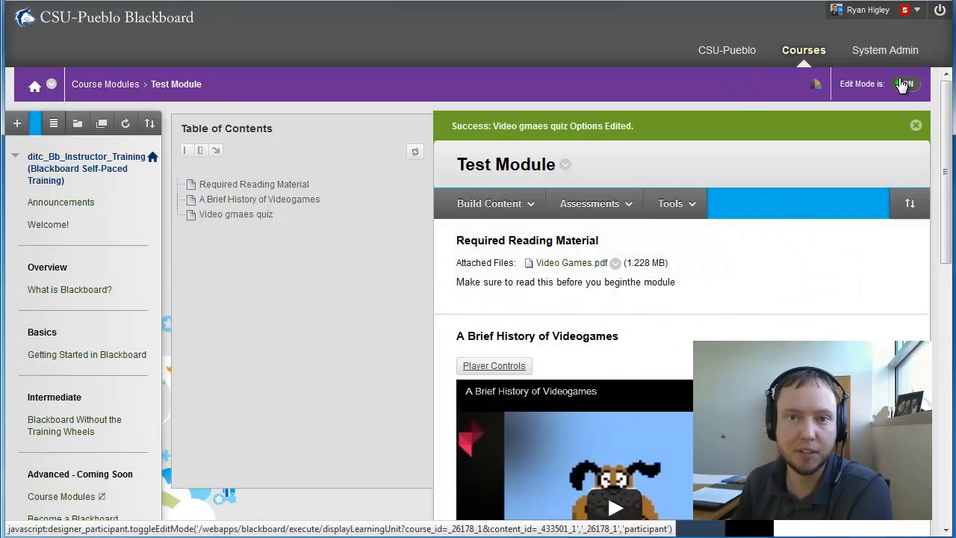
pyautogui.click(915, 125)
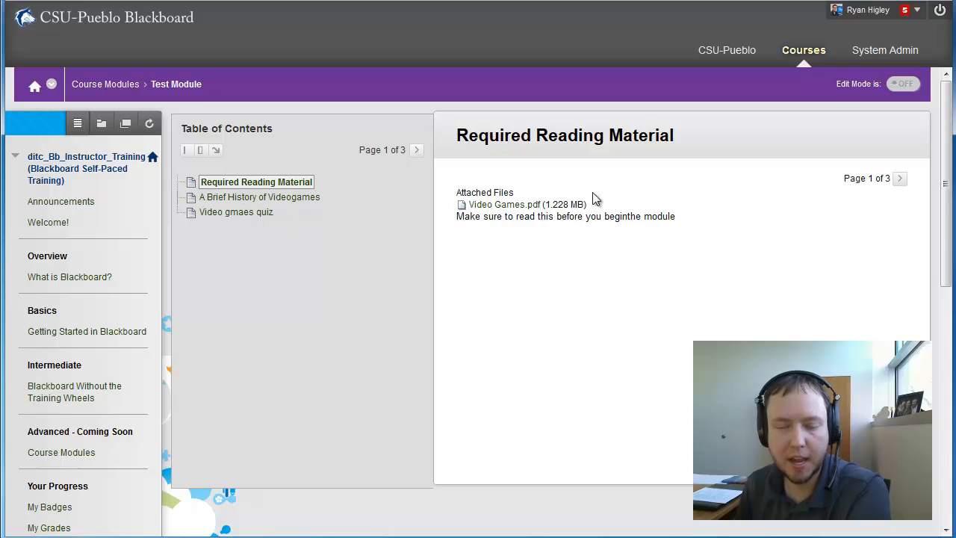
pyautogui.moveTo(485, 209)
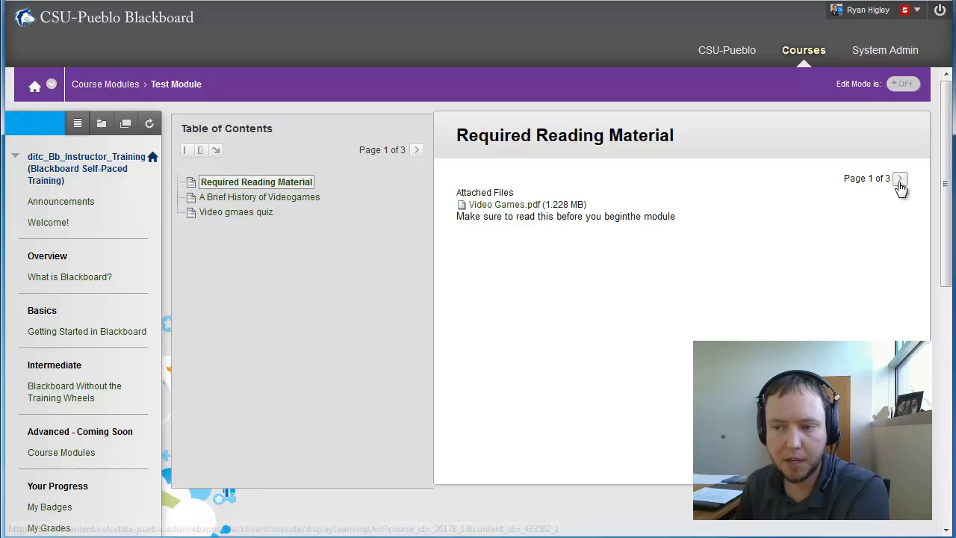
pyautogui.click(900, 179)
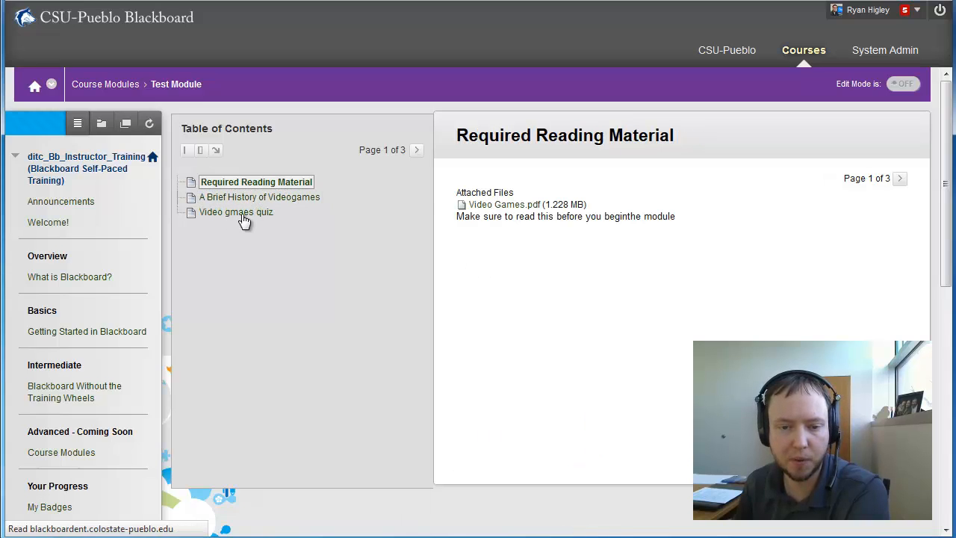
pyautogui.click(236, 212)
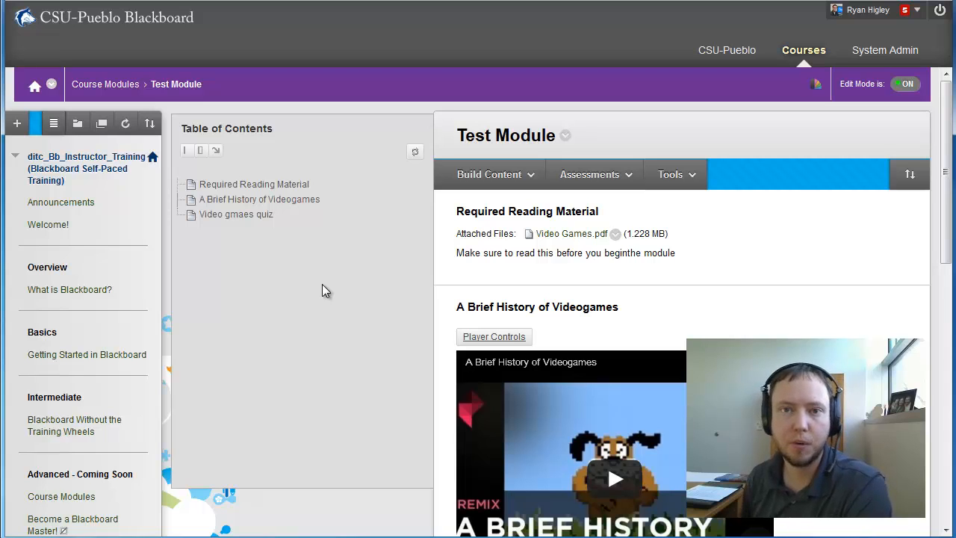
# Step: Start a new Assignment in the Test Module from Build Content
pyautogui.scroll(-3)
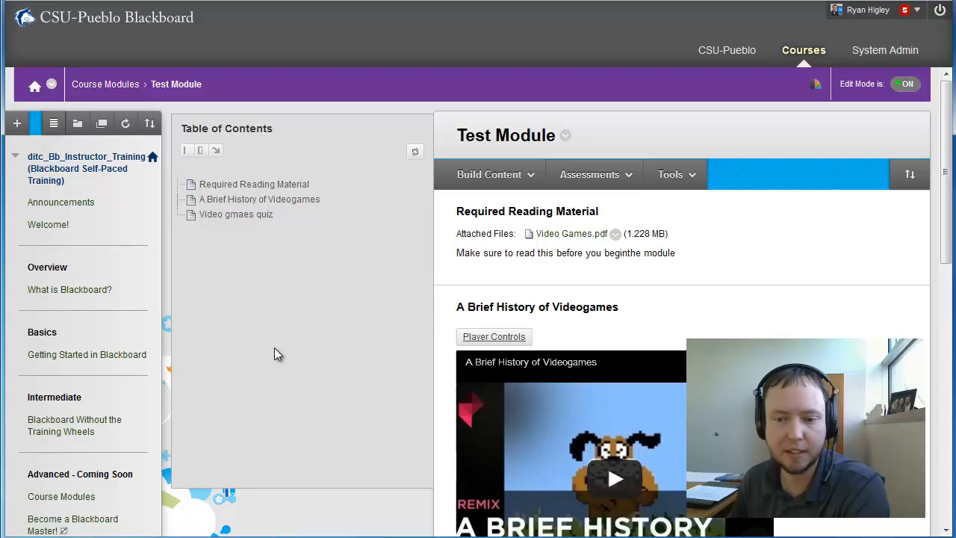
pyautogui.scroll(-3)
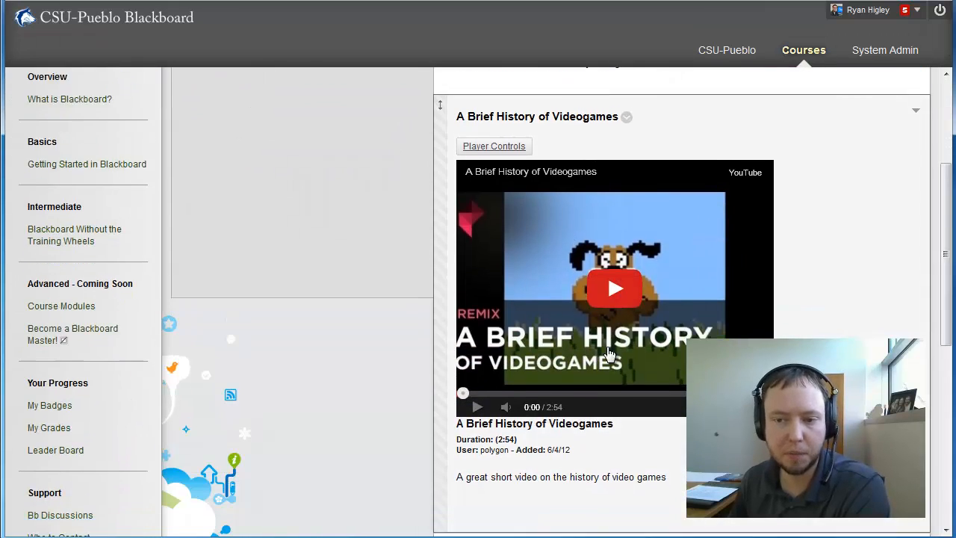
pyautogui.scroll(-3)
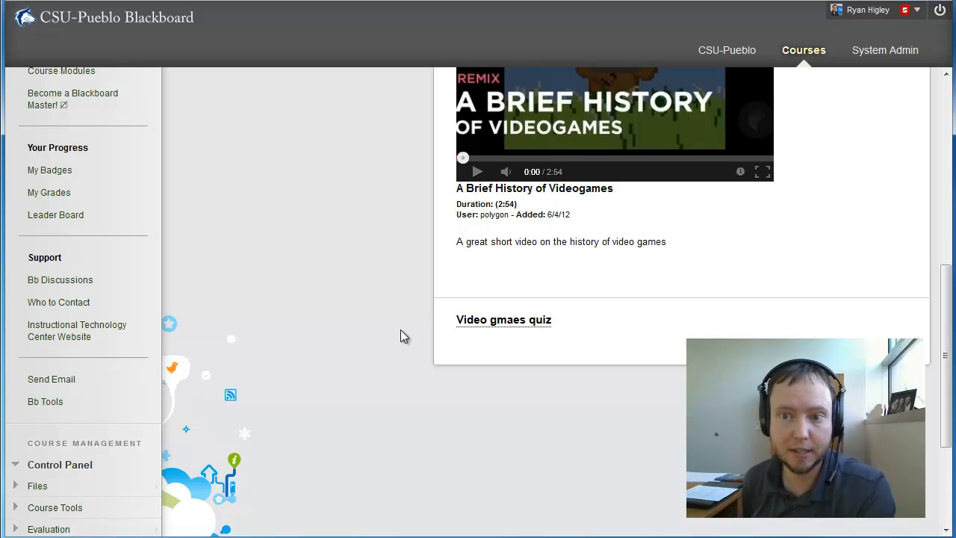
pyautogui.click(589, 173)
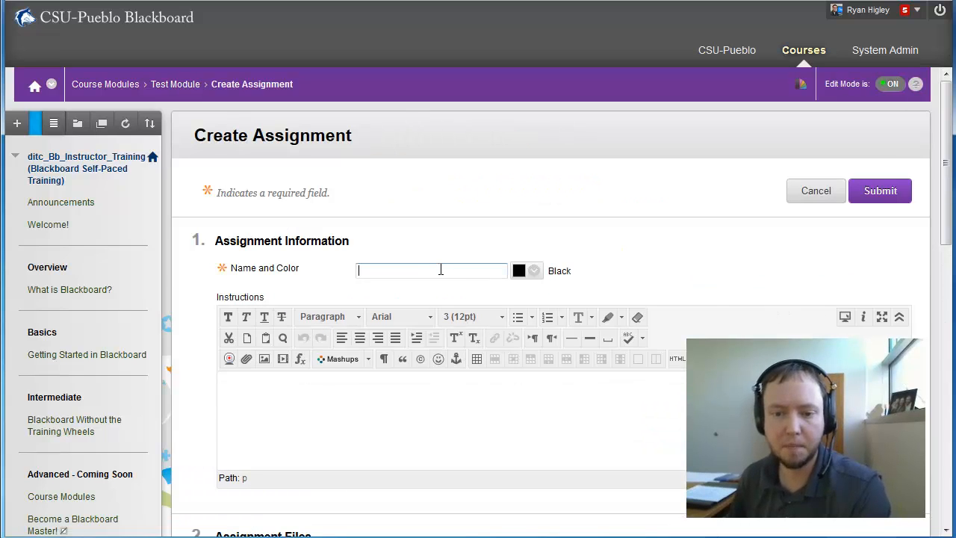
# Step: Name it 'Week 1 assignment' with instructions for a 500 word paper on a video game console's history
pyautogui.click(432, 270)
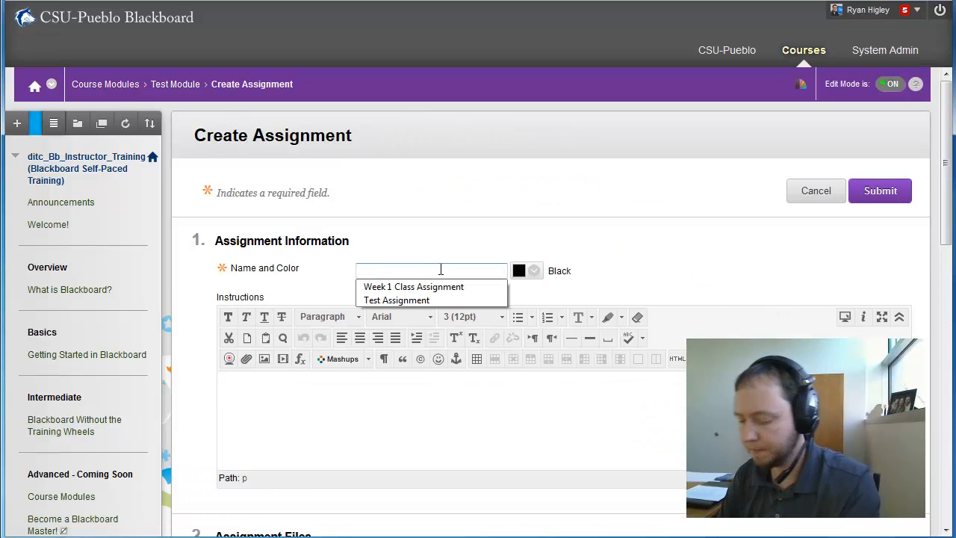
pyautogui.write('Week 1 assignment')
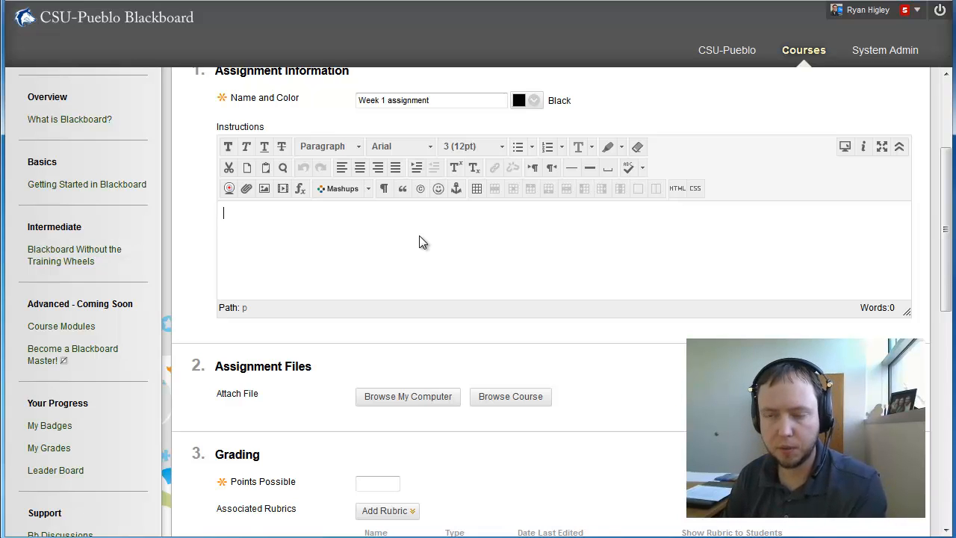
pyautogui.write('Write a paper on the hist')
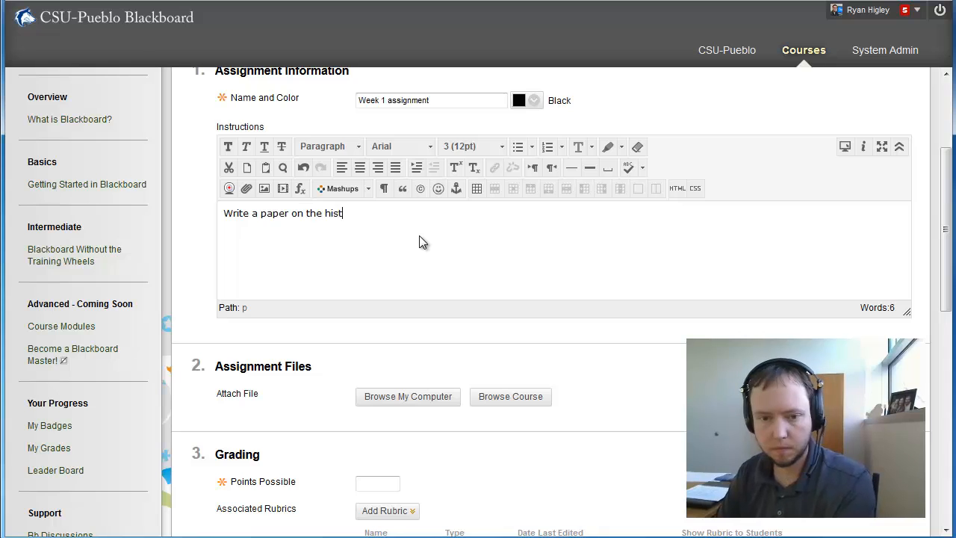
pyautogui.write('ory of')
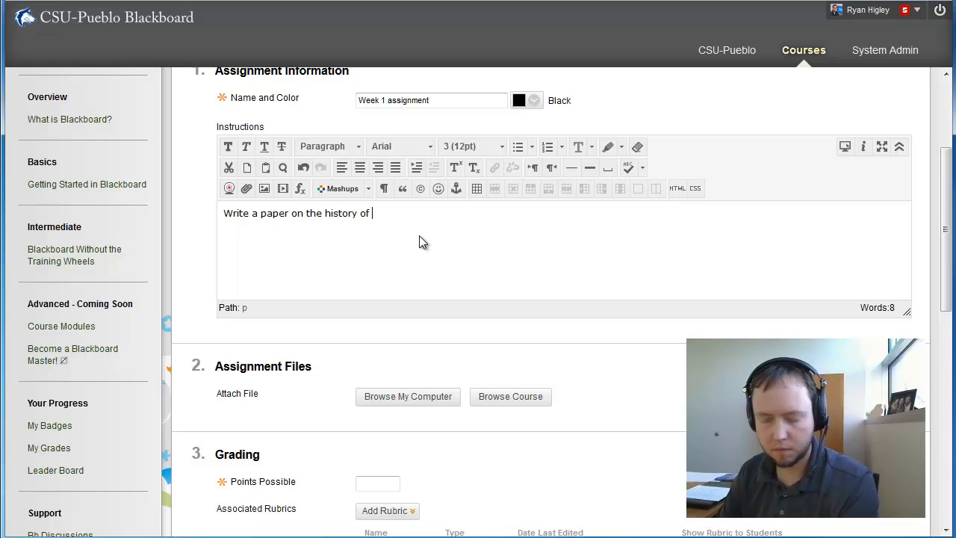
pyautogui.write('one of the video game cons')
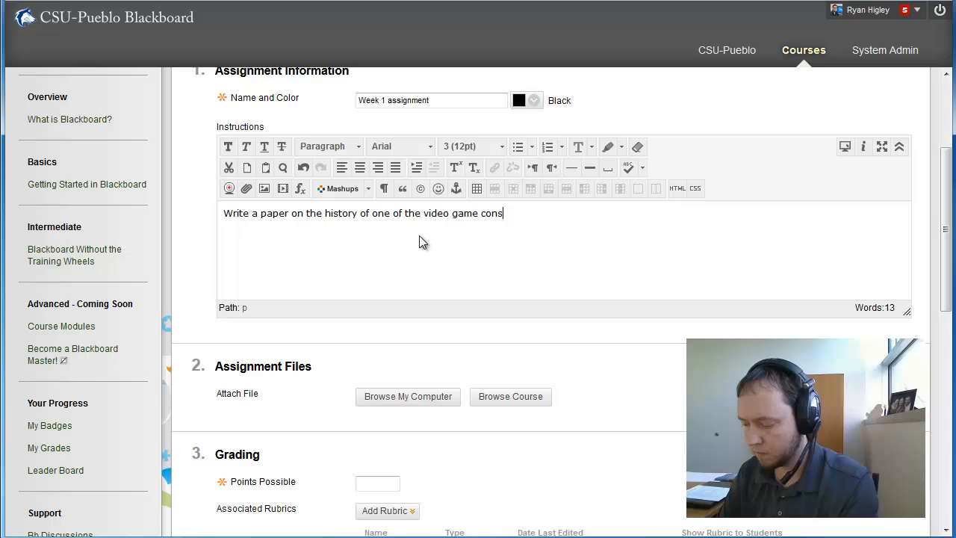
pyautogui.write('oles')
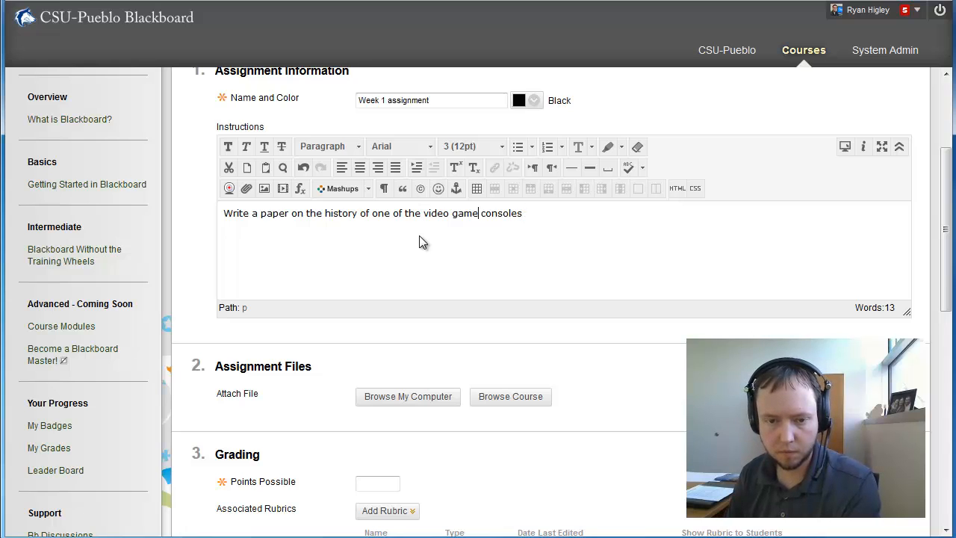
pyautogui.write('500 word')
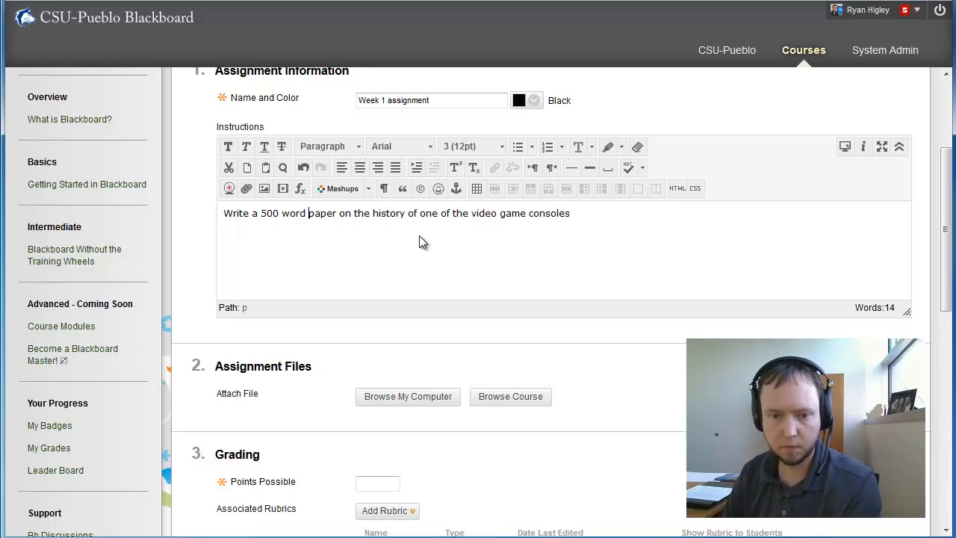
# Step: Set Points Possible to 50, review availability and submit the assignment
pyautogui.scroll(-3)
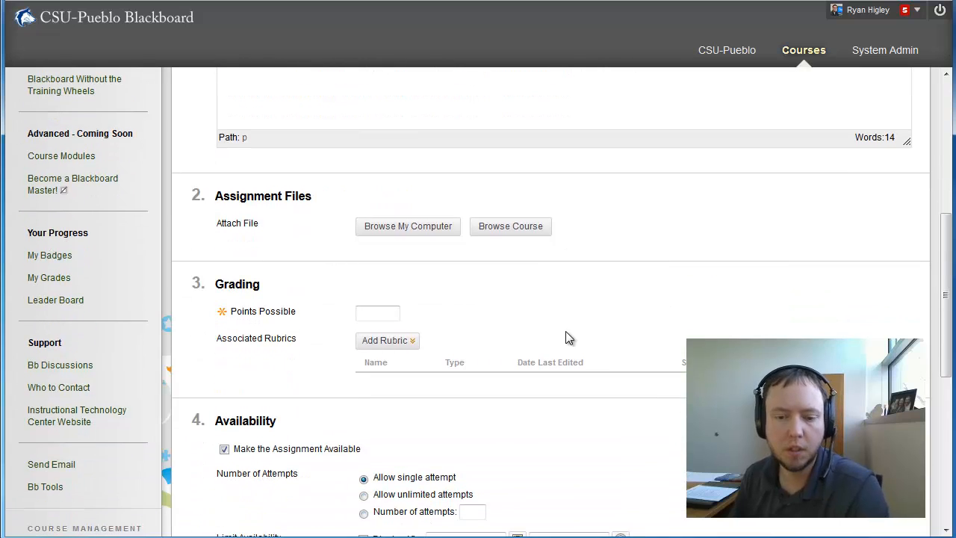
pyautogui.scroll(-3)
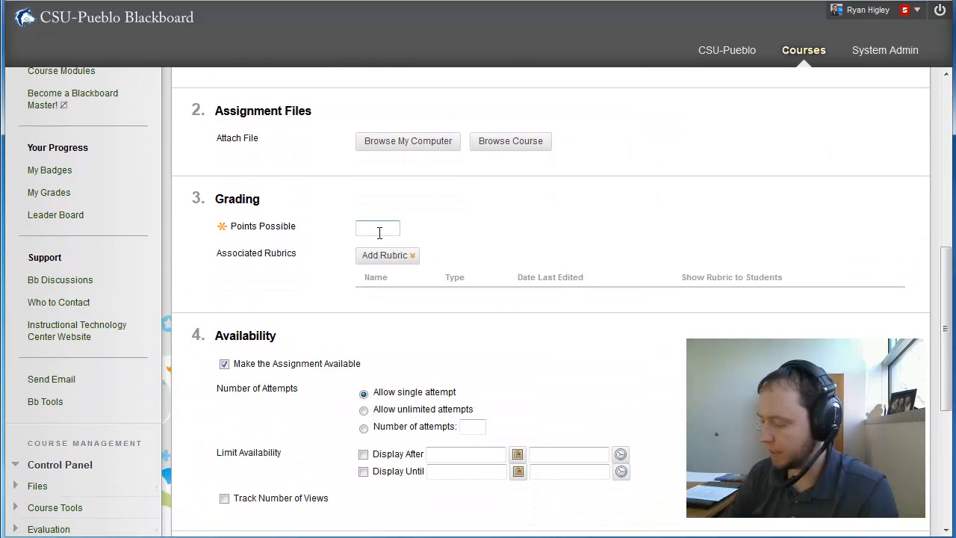
pyautogui.write('50')
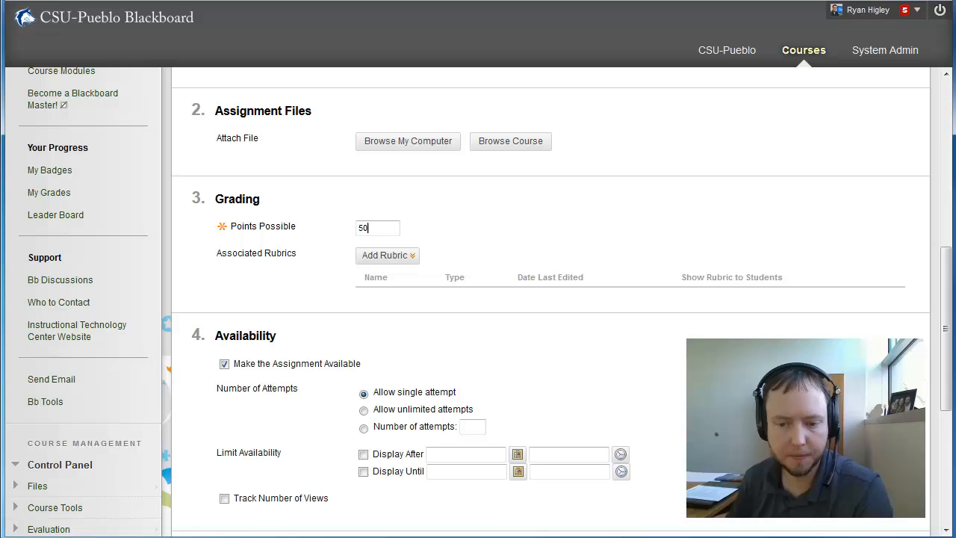
pyautogui.scroll(-3)
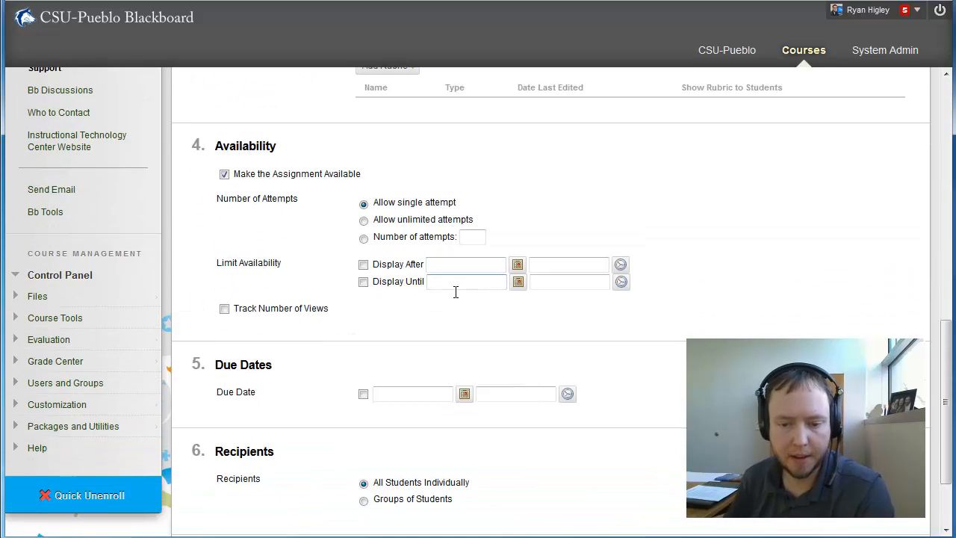
pyautogui.scroll(-3)
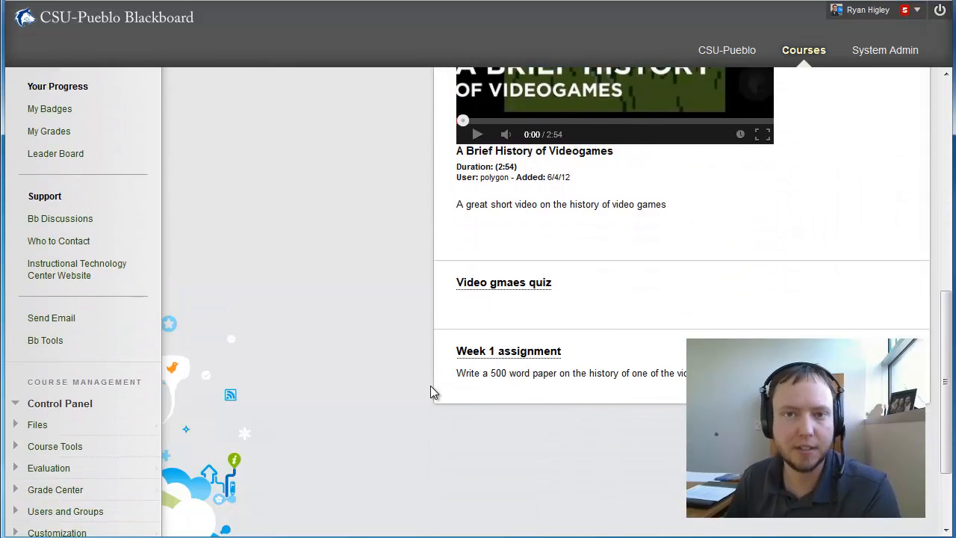
# Step: Open Adaptive Release: Advanced for the Week 1 assignment
pyautogui.scroll(-3)
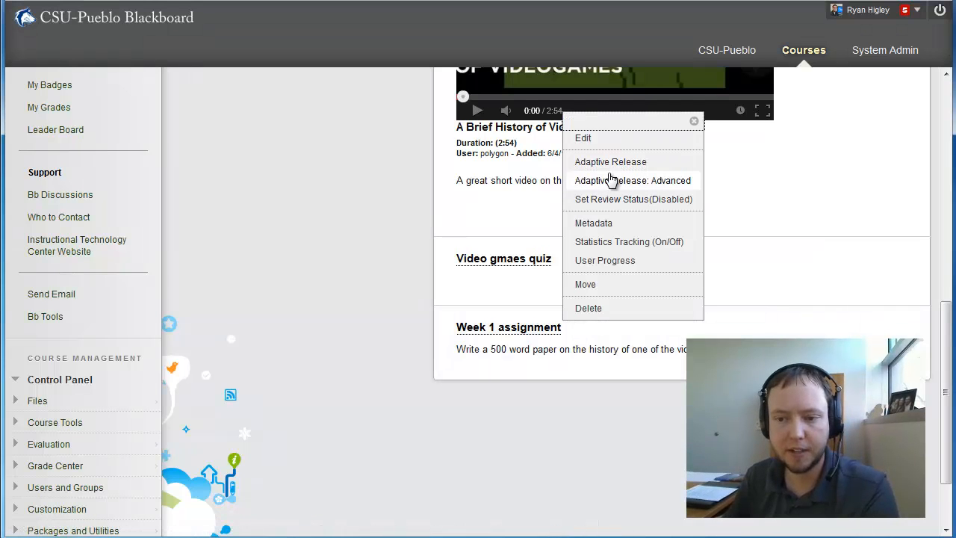
pyautogui.click(632, 179)
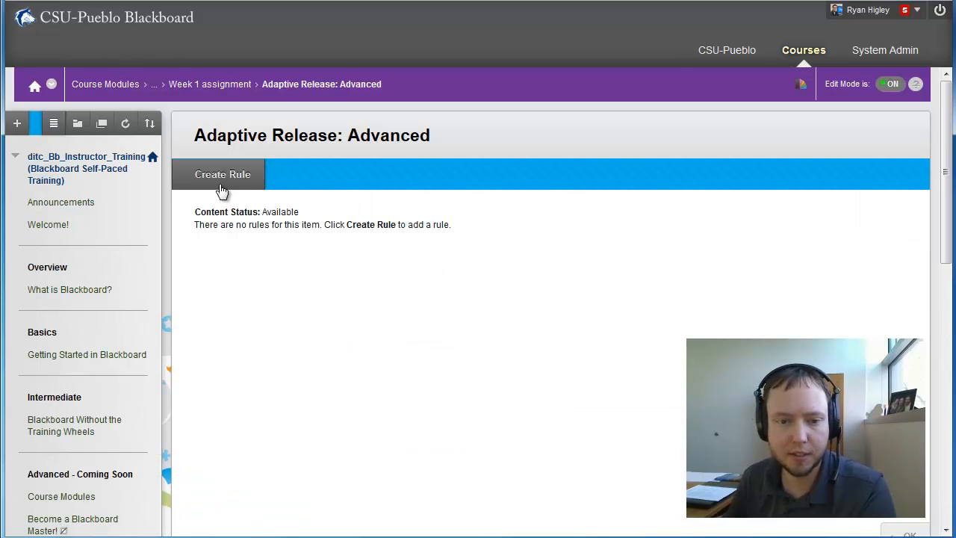
# Step: Create Rule 1 and begin a Review Status criterion, browsing for the item to review
pyautogui.click(222, 174)
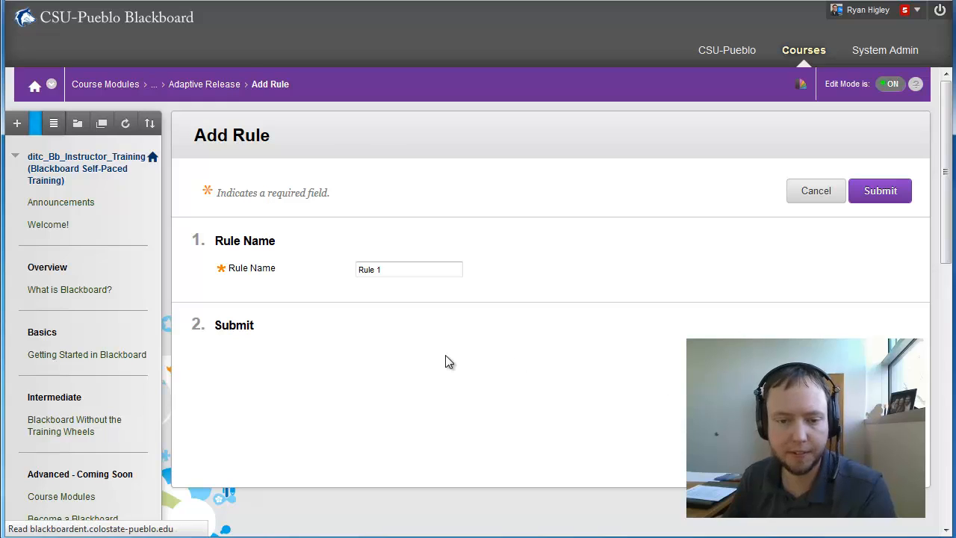
pyautogui.click(880, 192)
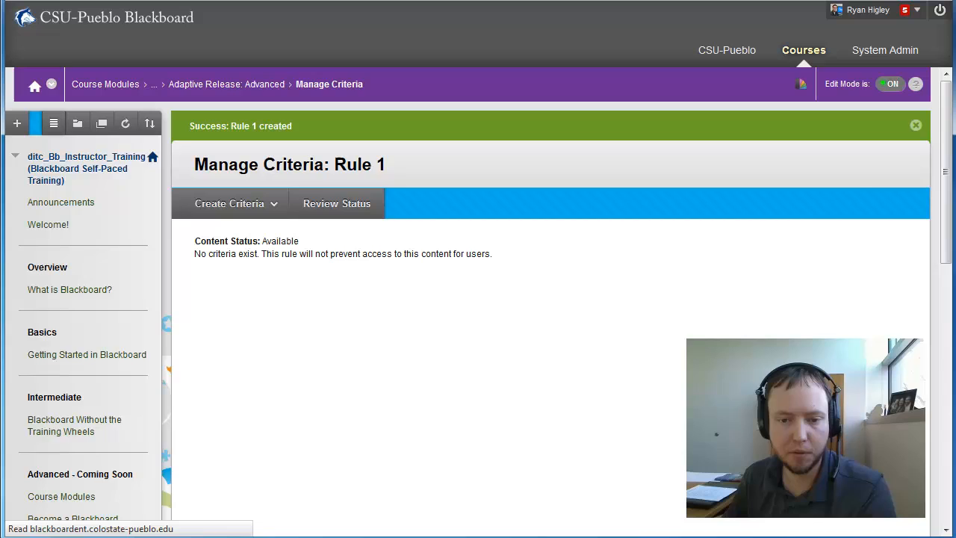
pyautogui.click(336, 203)
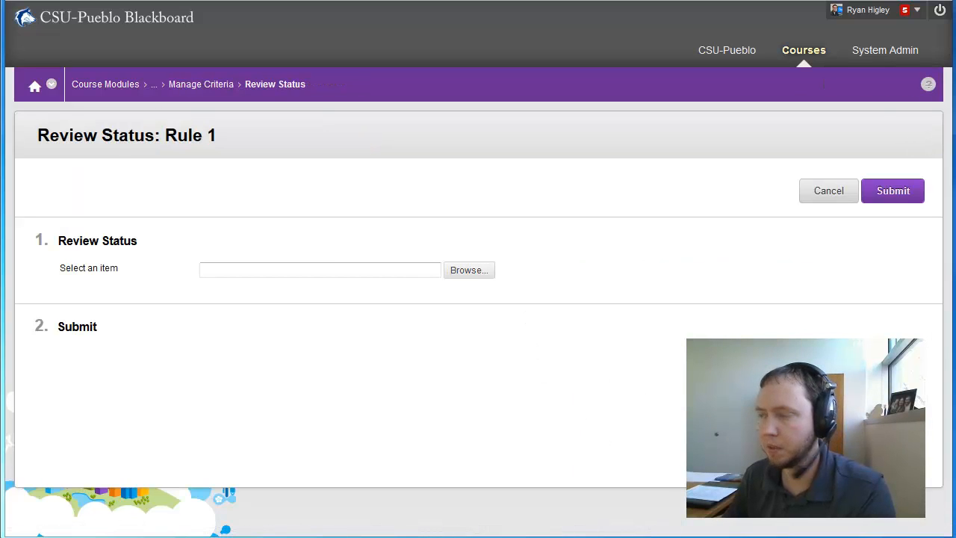
pyautogui.click(469, 268)
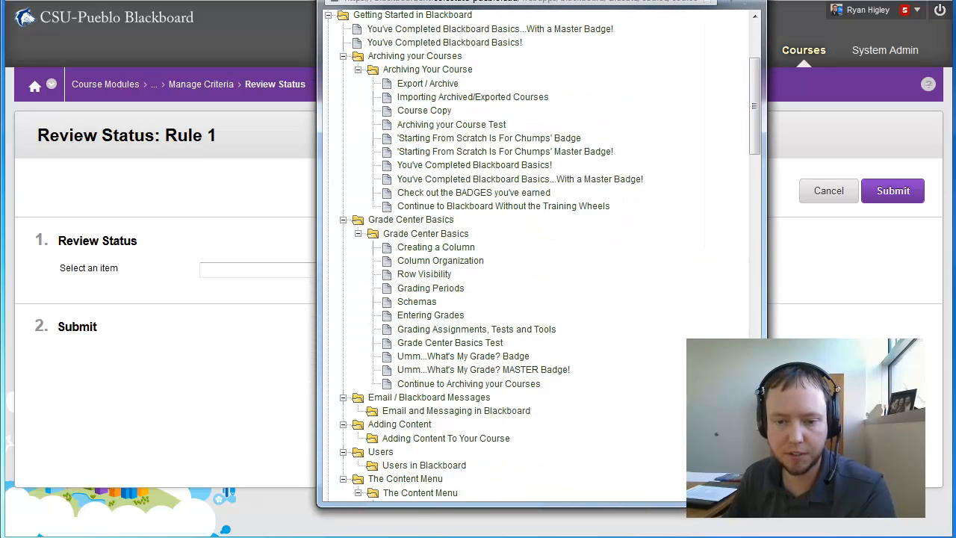
# Step: Require Required Reading Material to be reviewed and save the criterion
pyautogui.scroll(-3)
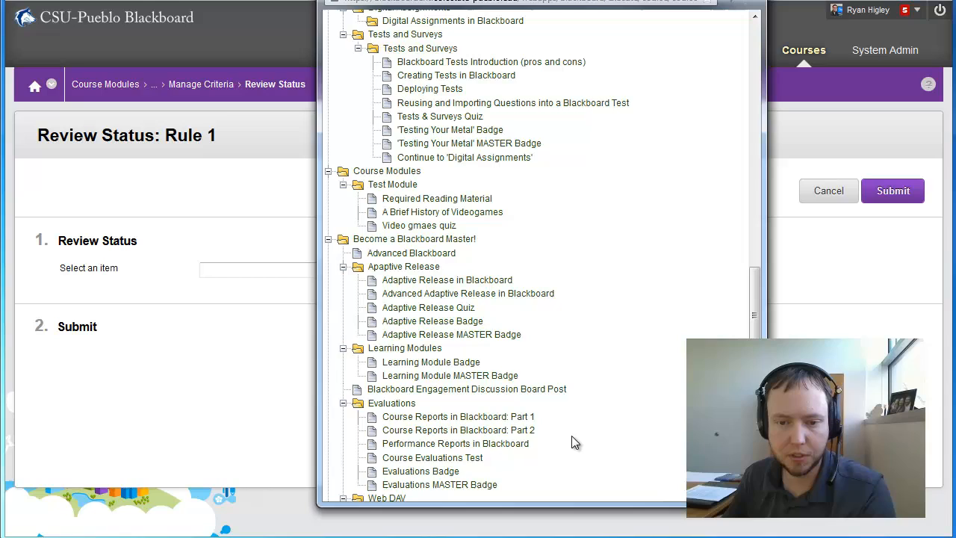
pyautogui.scroll(-3)
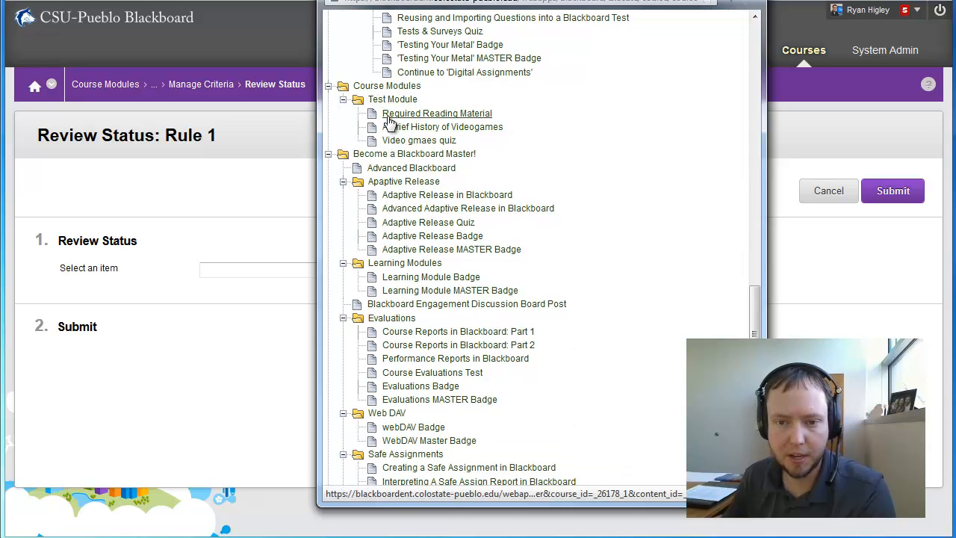
pyautogui.click(437, 114)
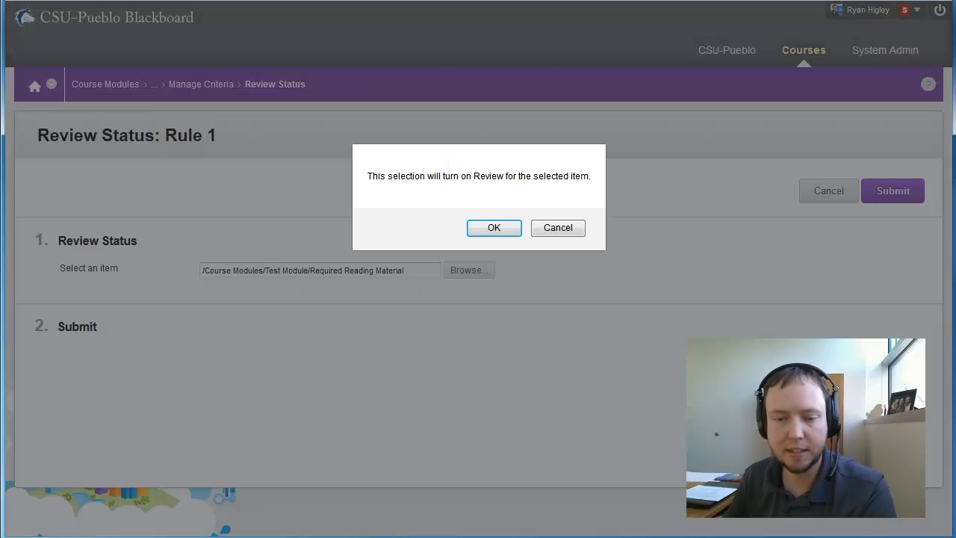
pyautogui.click(493, 227)
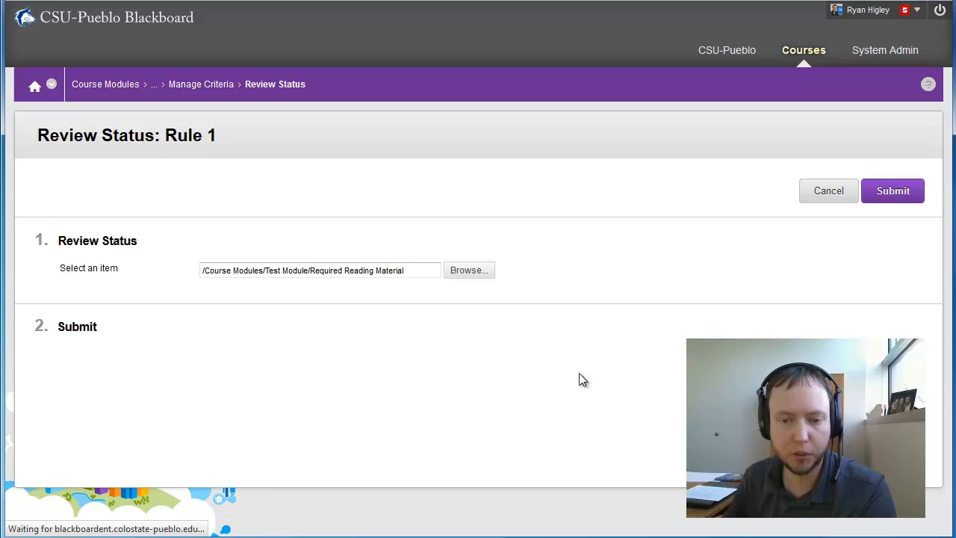
pyautogui.click(893, 191)
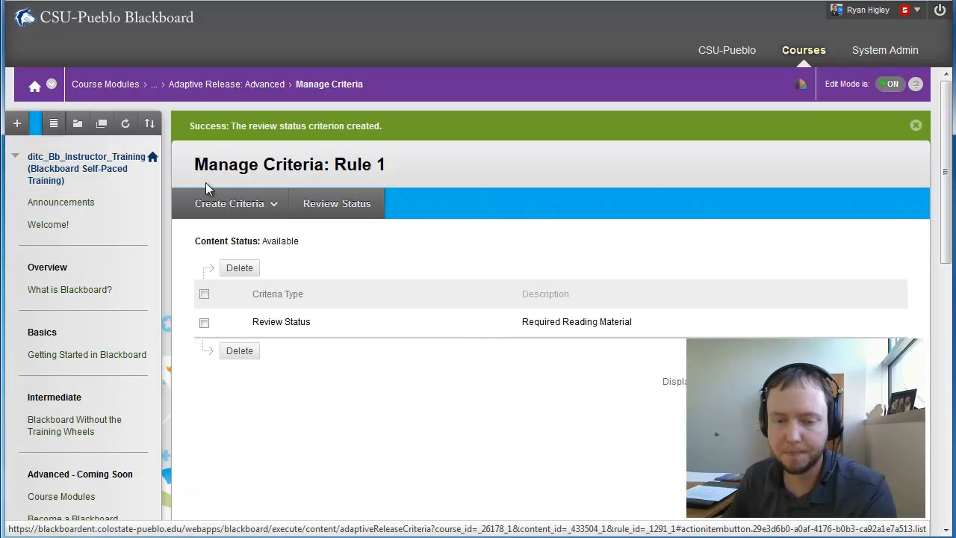
# Step: Add a Review Status criterion requiring A Brief History of Videogames, joined by AND
pyautogui.click(336, 204)
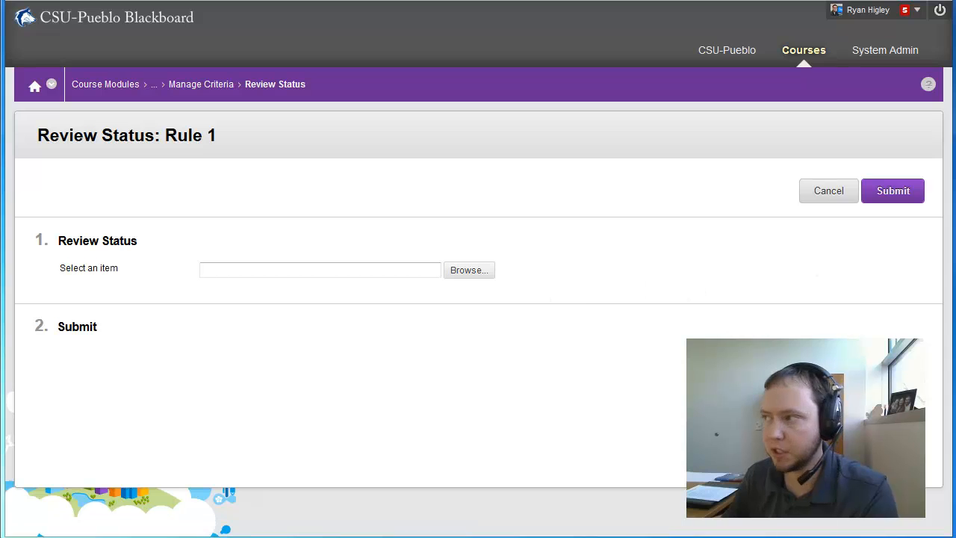
pyautogui.click(469, 268)
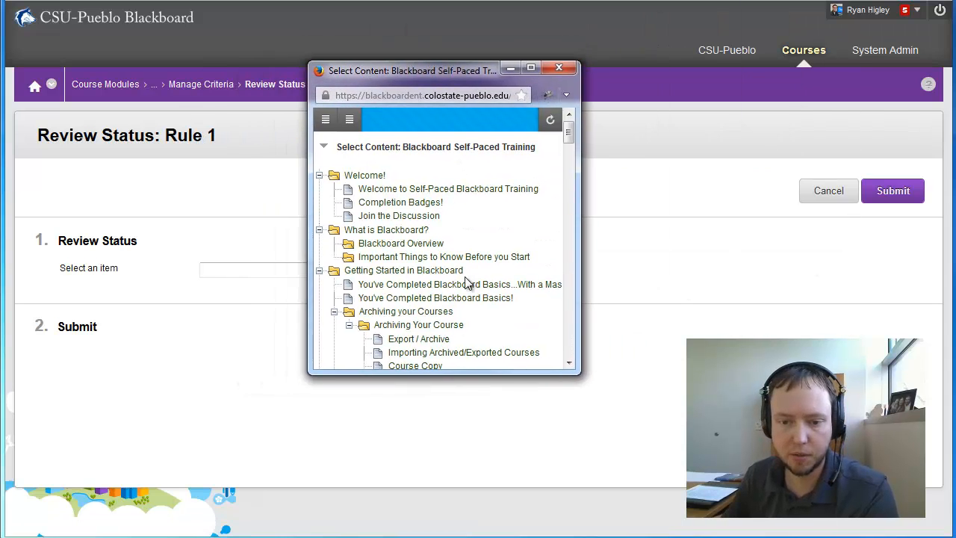
pyautogui.scroll(-3)
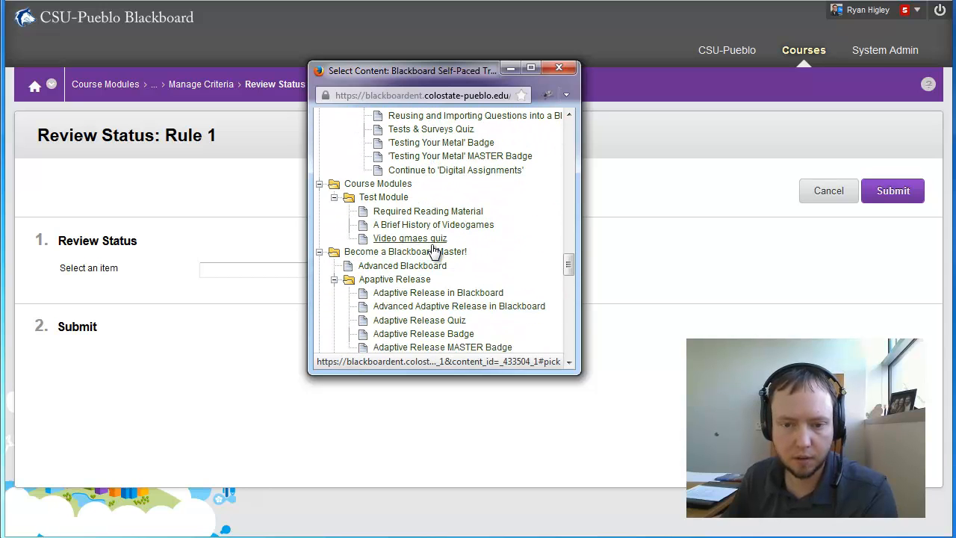
pyautogui.click(433, 224)
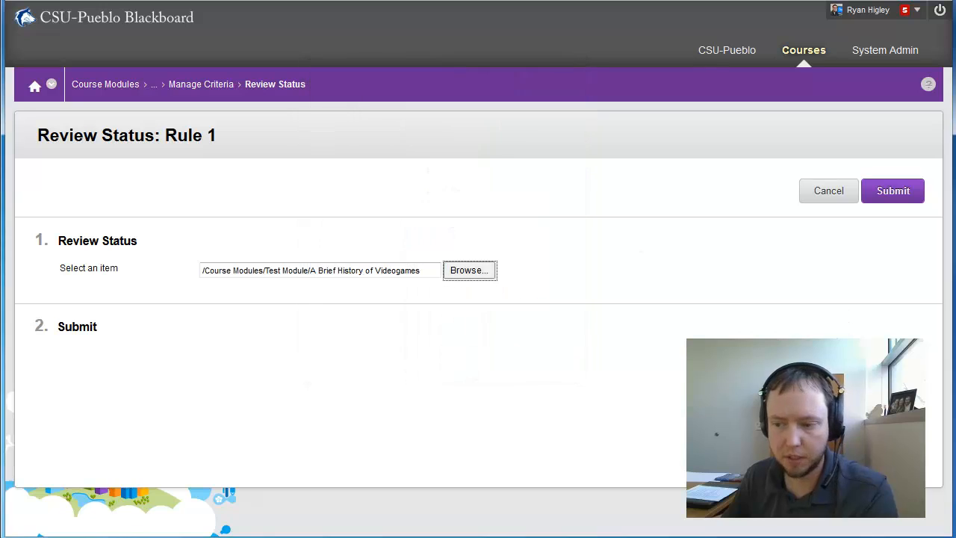
pyautogui.click(469, 269)
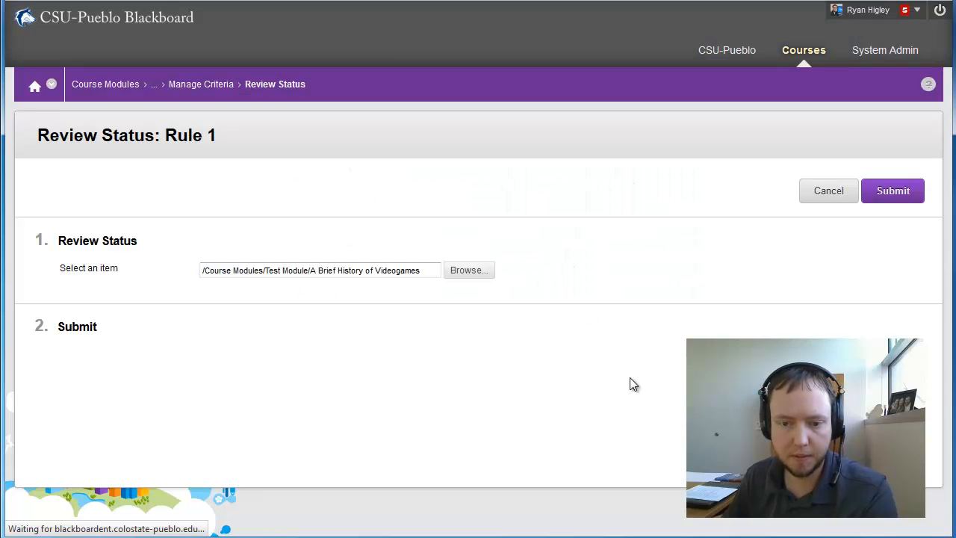
pyautogui.click(894, 191)
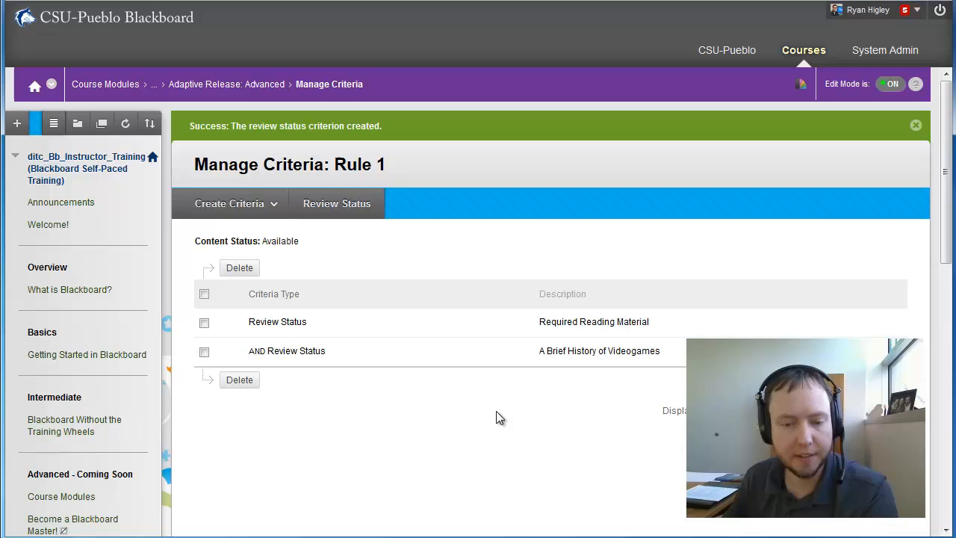
# Step: Add a Grade criterion: Video gmaes quiz percent score between 80 and 100
pyautogui.click(236, 203)
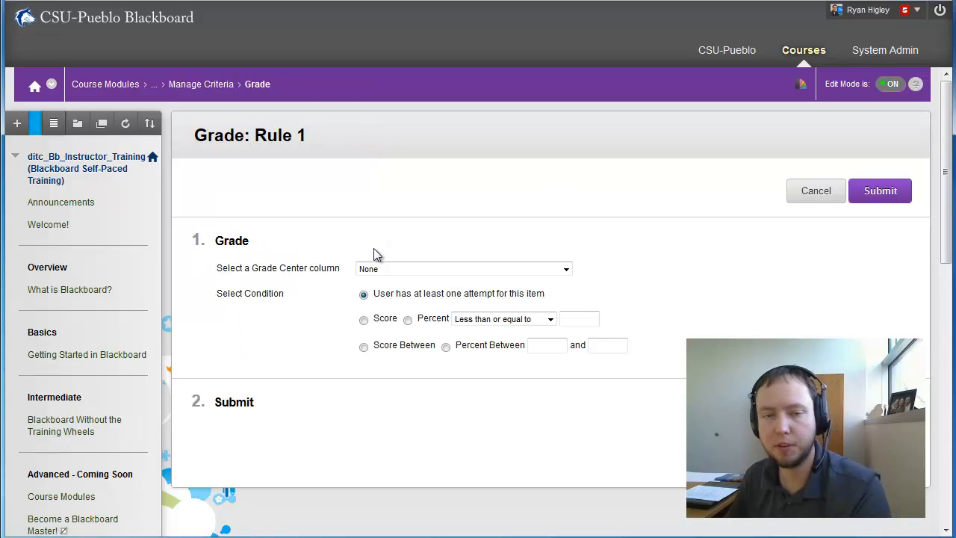
pyautogui.scroll(-3)
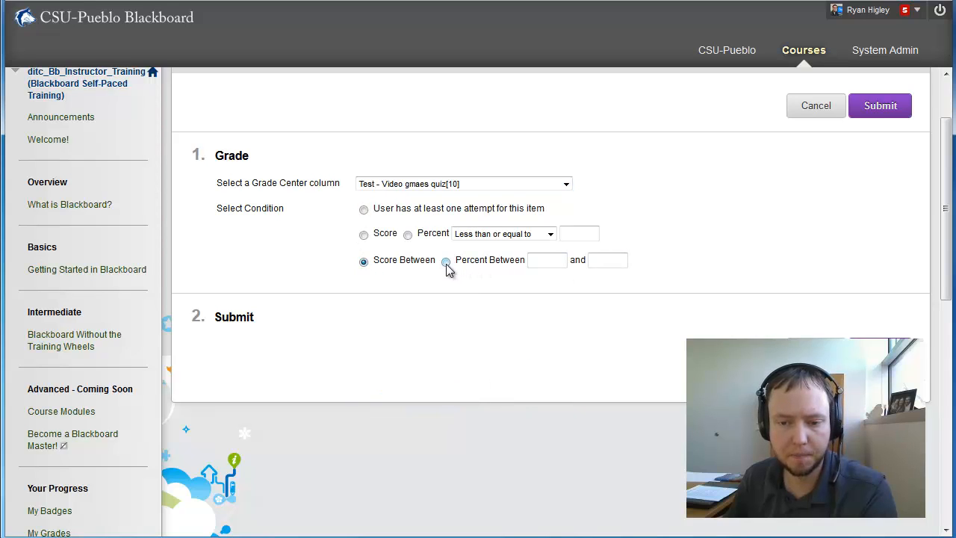
pyautogui.write('80')
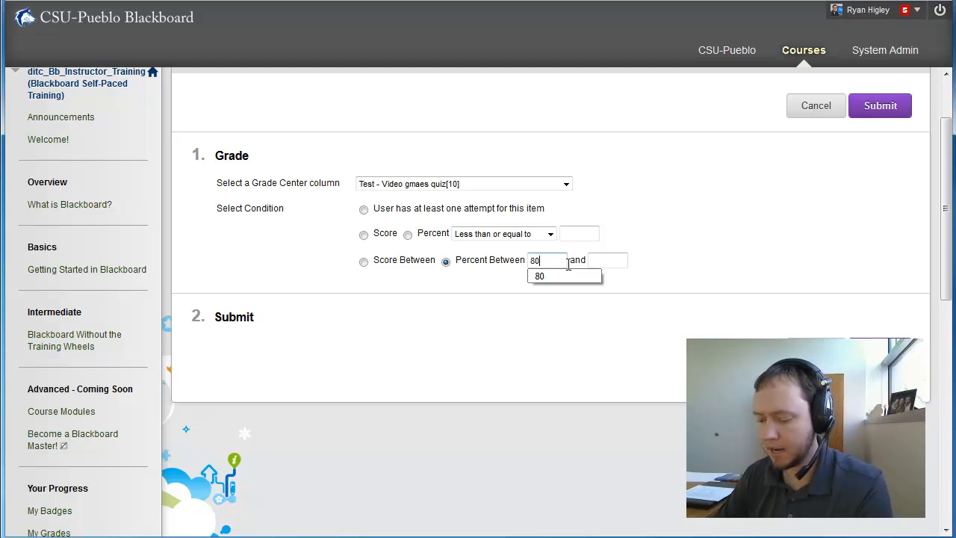
pyautogui.write('100')
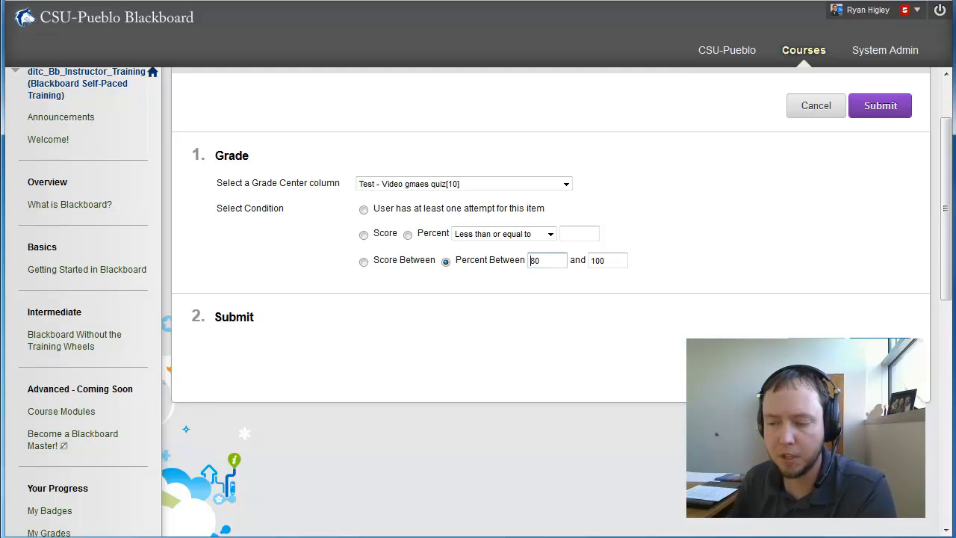
pyautogui.click(880, 105)
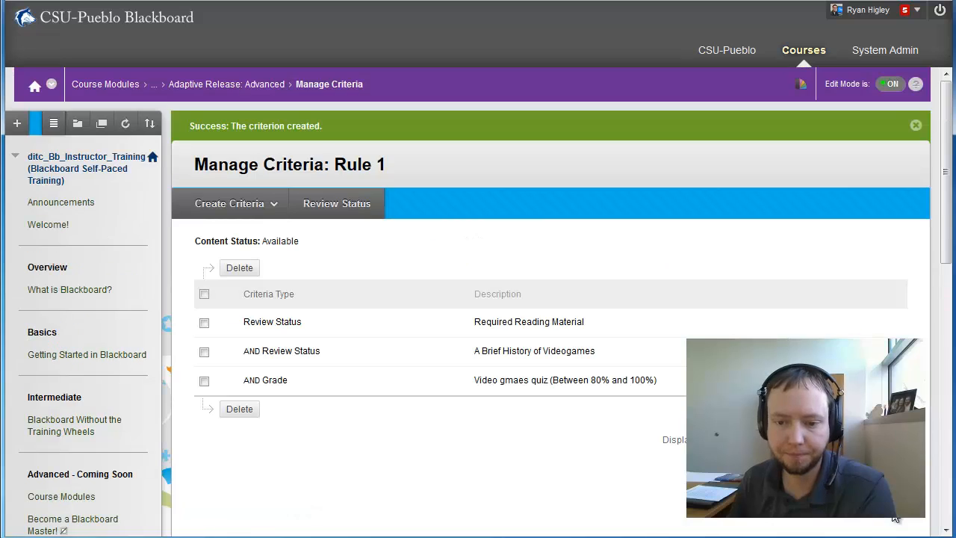
pyautogui.moveTo(310, 322)
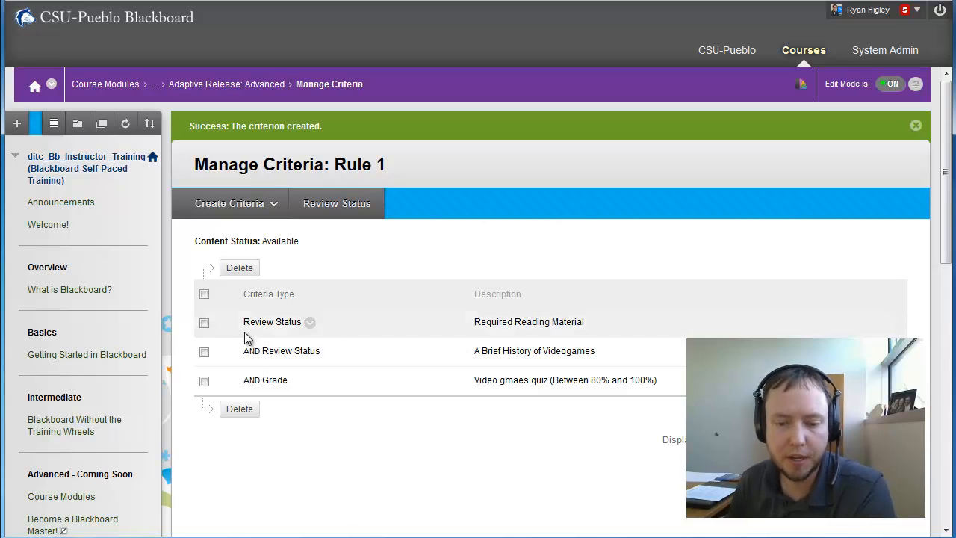
pyautogui.moveTo(536, 321)
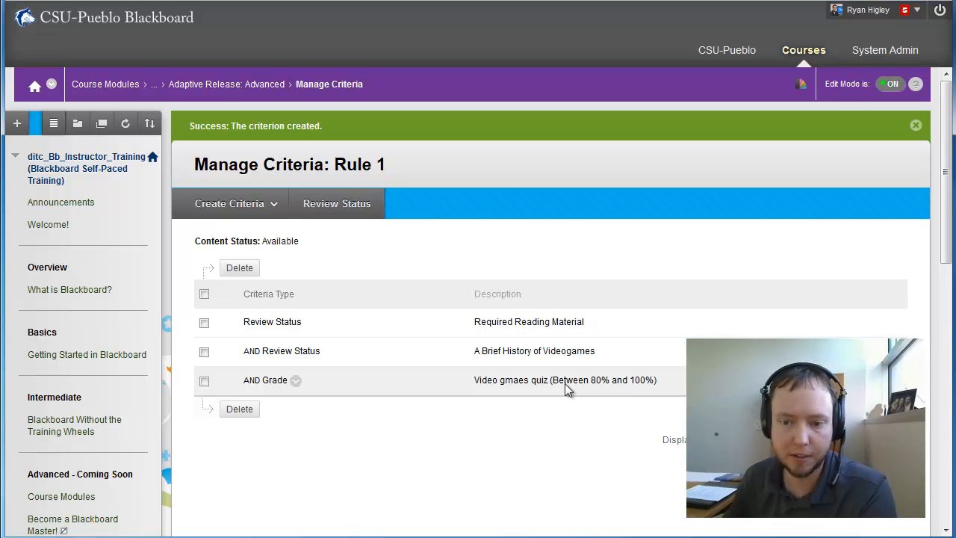
# Step: Confirm Rule 1's three criteria with OK and return to the Test Module
pyautogui.scroll(-3)
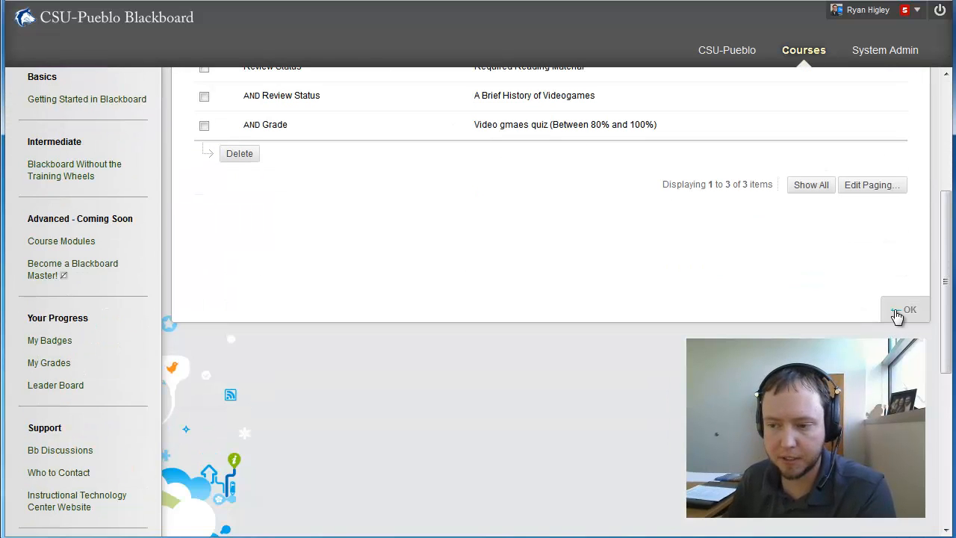
pyautogui.click(905, 309)
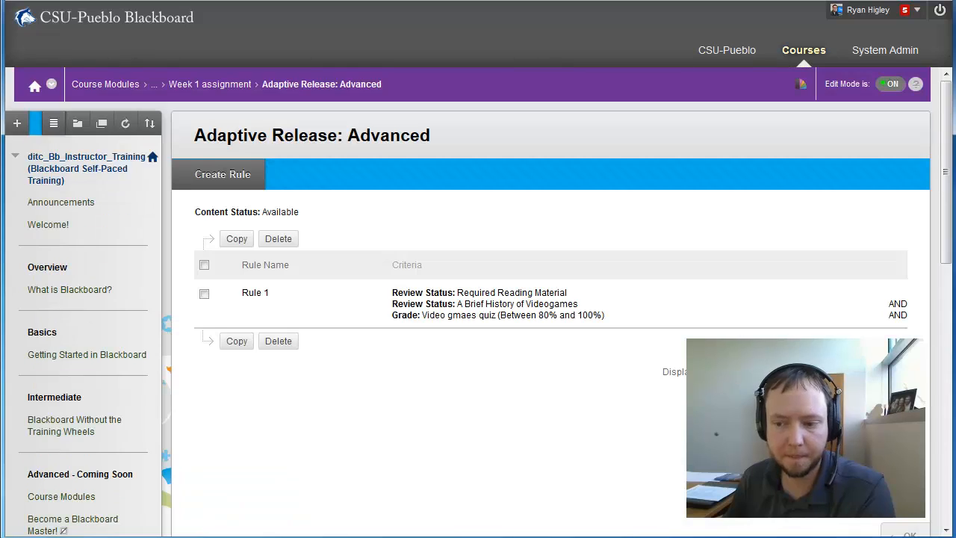
pyautogui.scroll(-3)
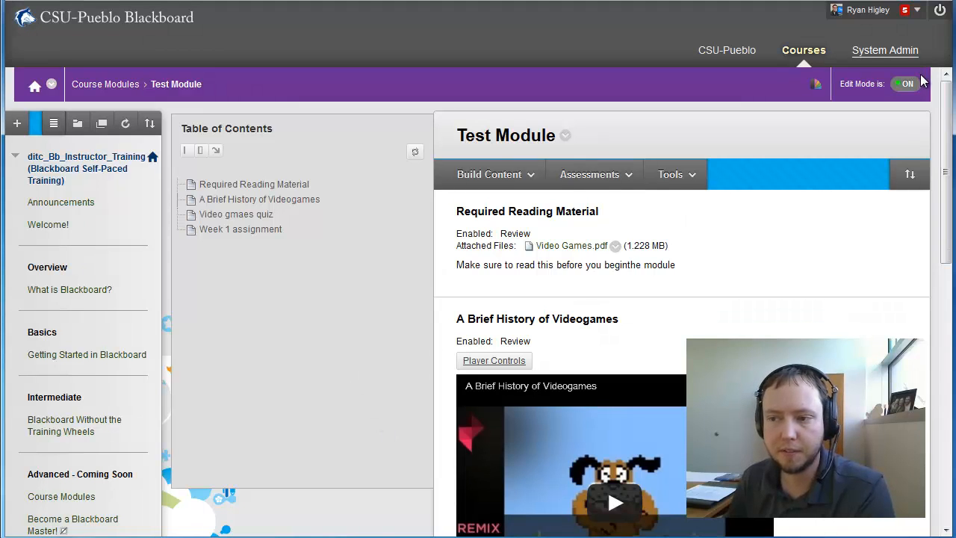
# Step: Turn Edit Mode off and launch the Video gmaes quiz as a student
pyautogui.click(905, 83)
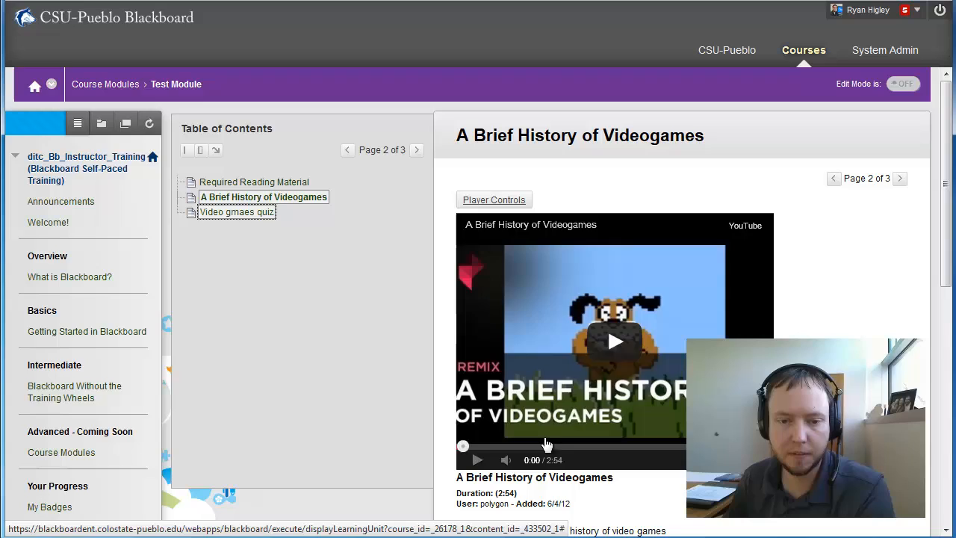
pyautogui.click(899, 178)
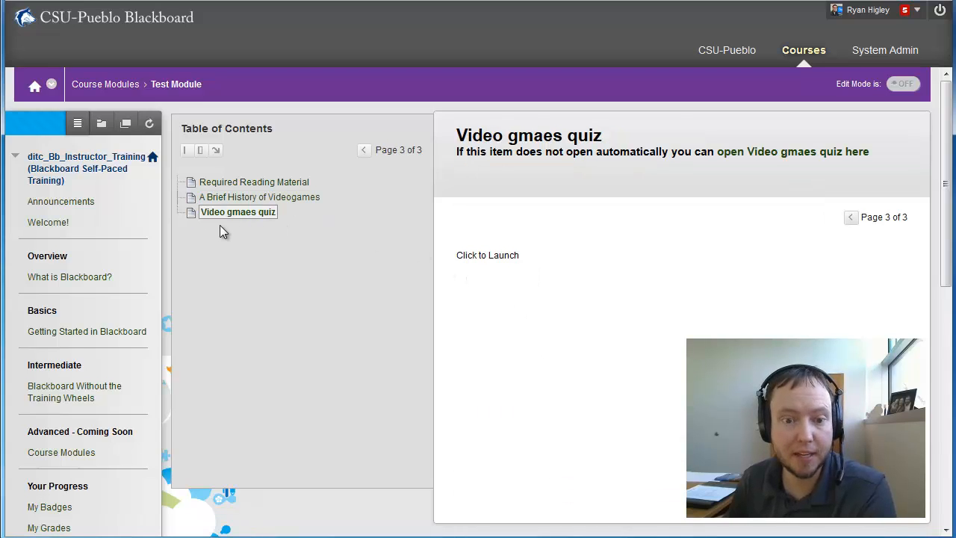
pyautogui.moveTo(487, 254)
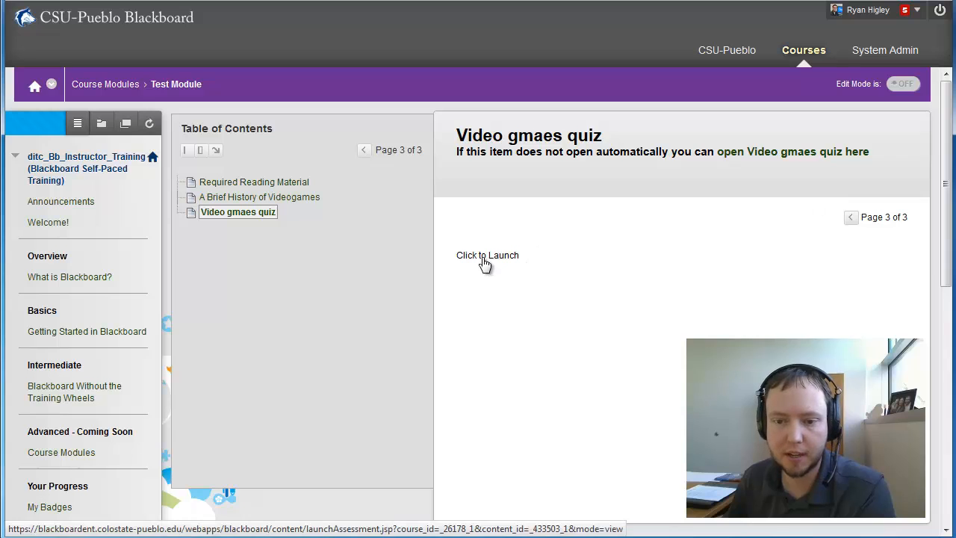
pyautogui.click(487, 254)
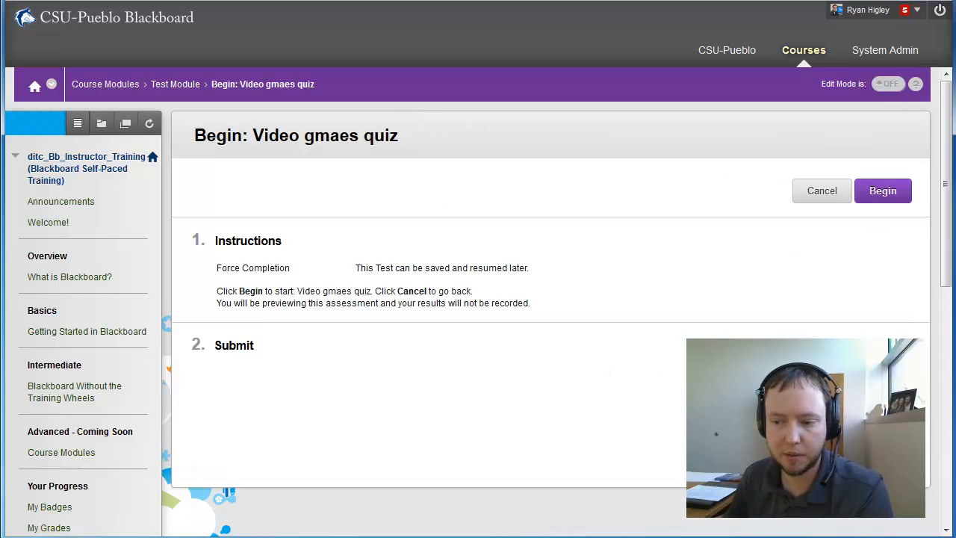
# Step: Begin the quiz, save and submit it, and return to the module where Week 1 assignment appears
pyautogui.click(881, 191)
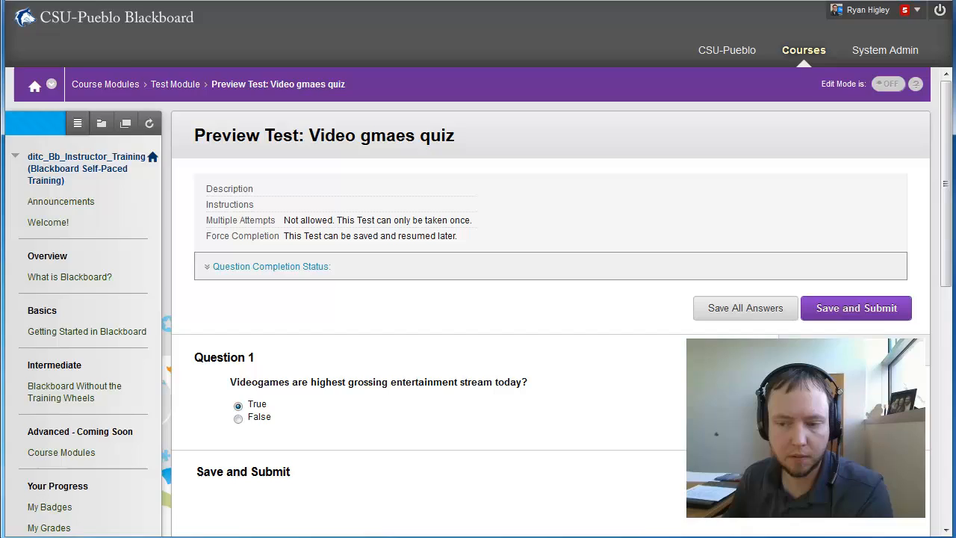
pyautogui.click(854, 308)
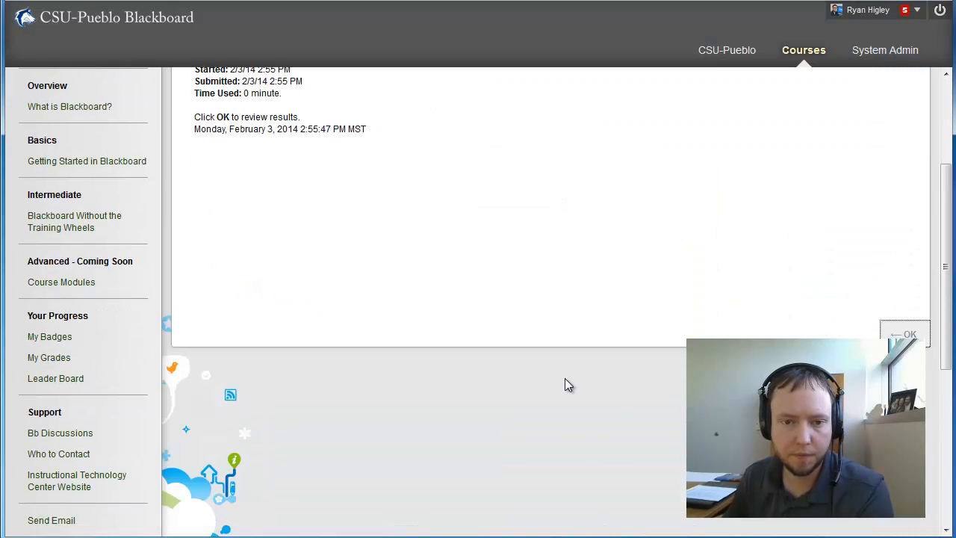
pyautogui.click(908, 334)
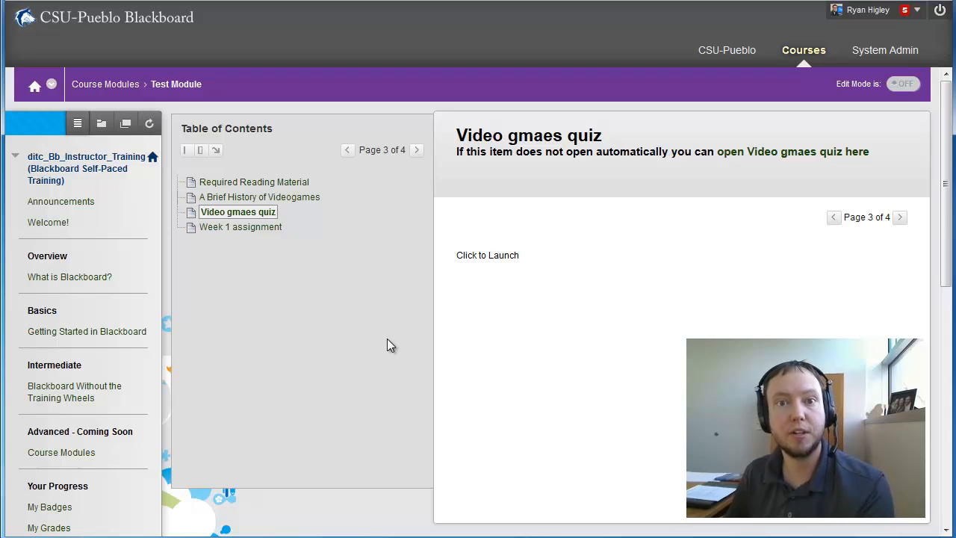
pyautogui.moveTo(239, 227)
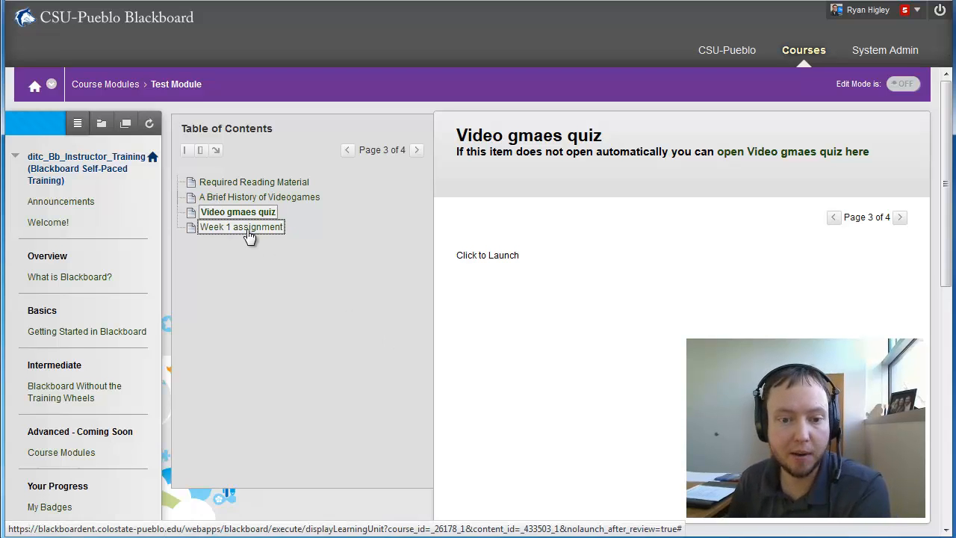
# Step: Open the unlocked Week 1 assignment and look through its 50-point submission page
pyautogui.click(242, 227)
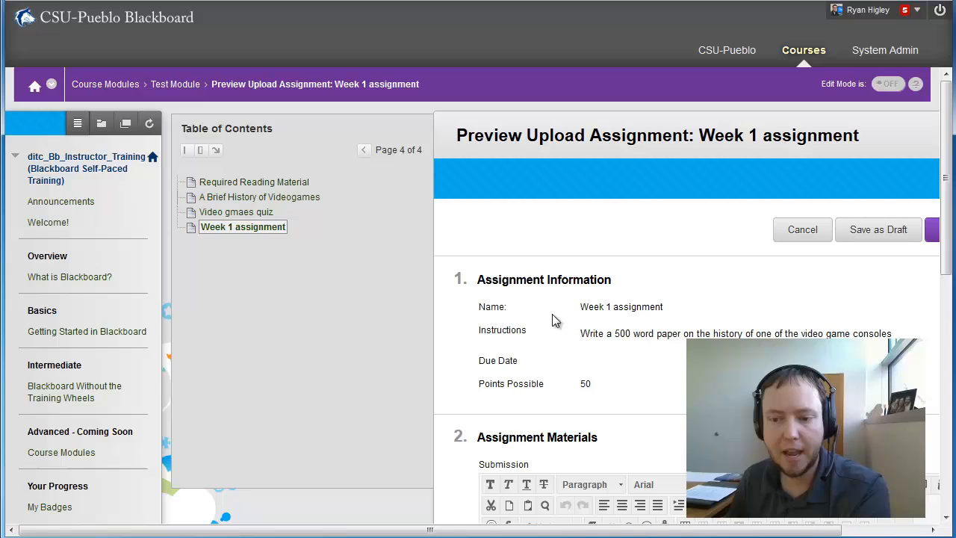
pyautogui.scroll(-3)
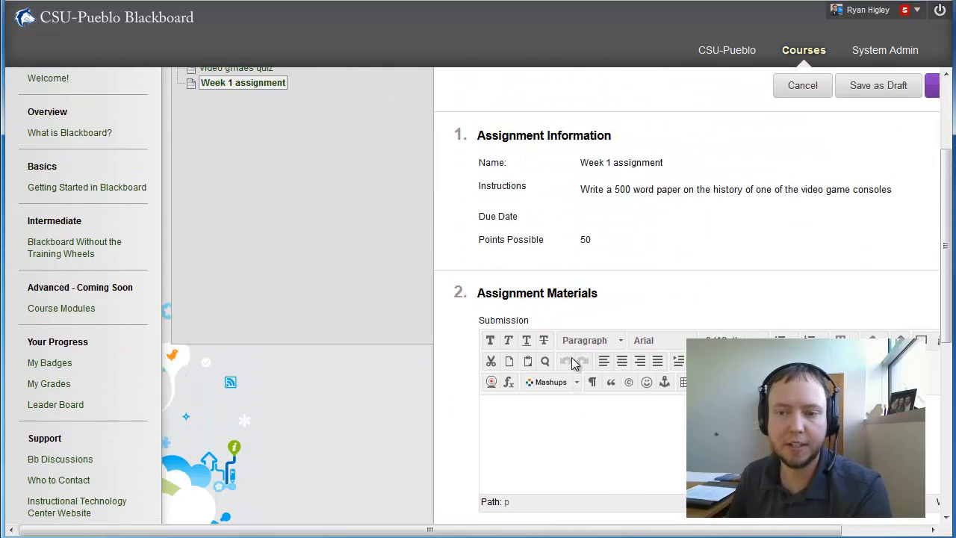
pyautogui.scroll(-3)
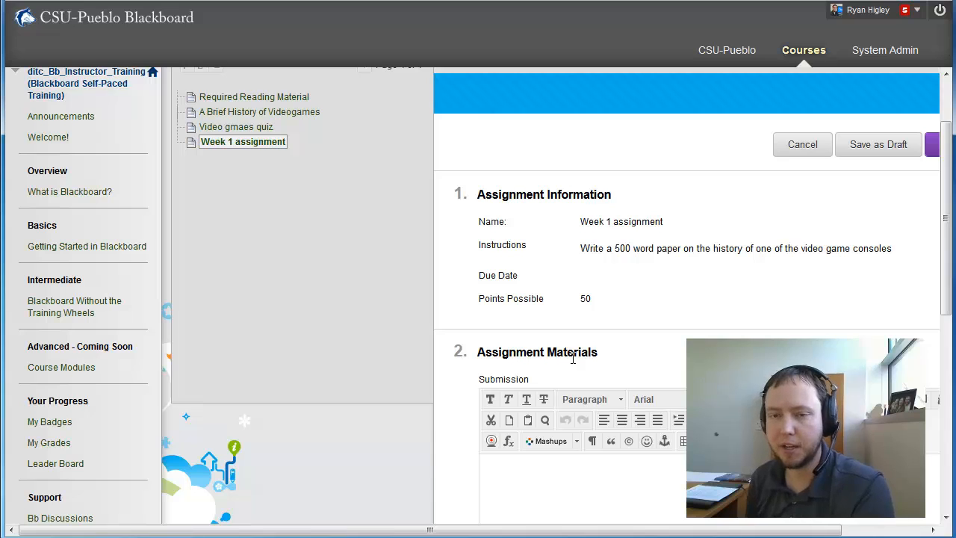